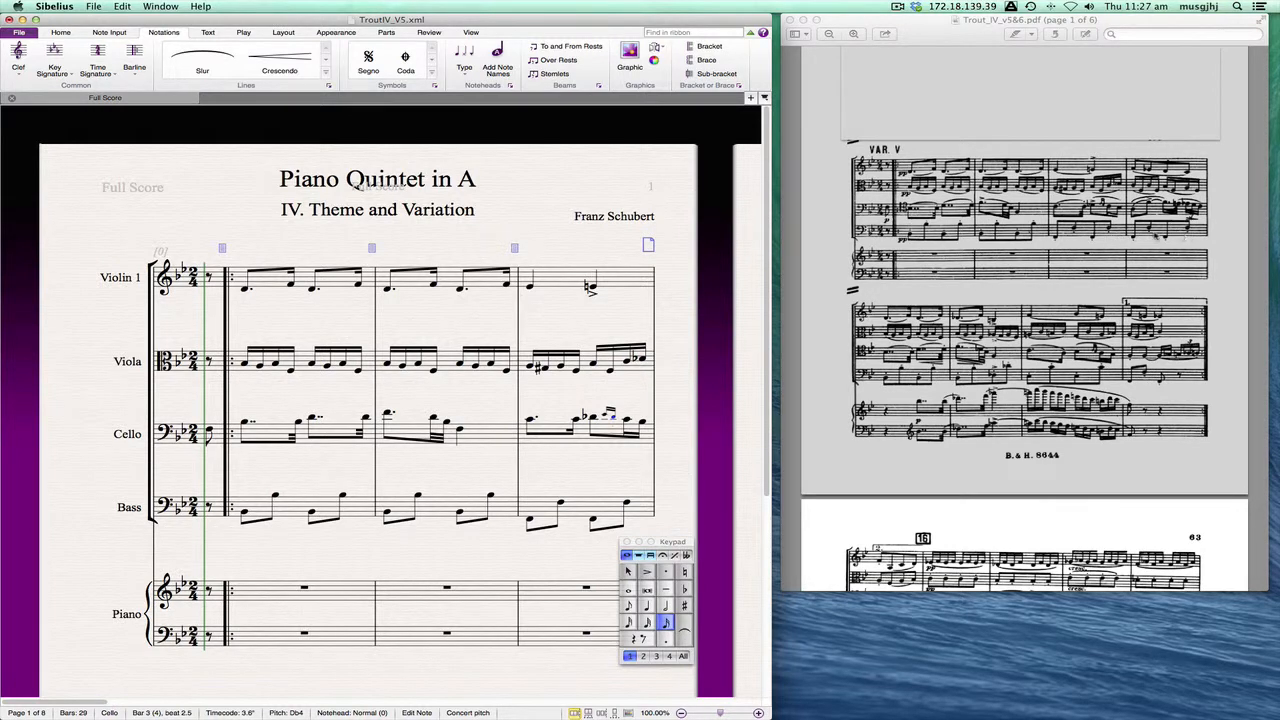
mouse_move(744, 456)
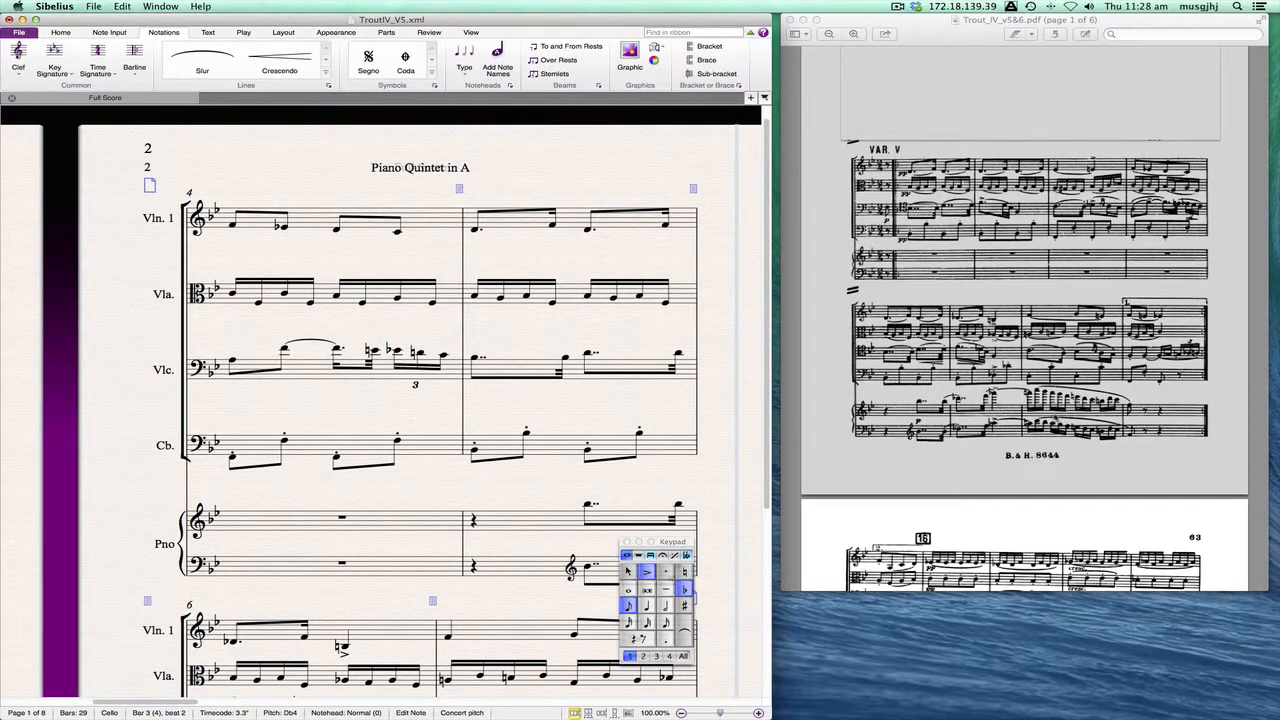
Step: Replace the cello's opening bass clef with a tenor clef from the Clef gallery
scroll(down, 3)
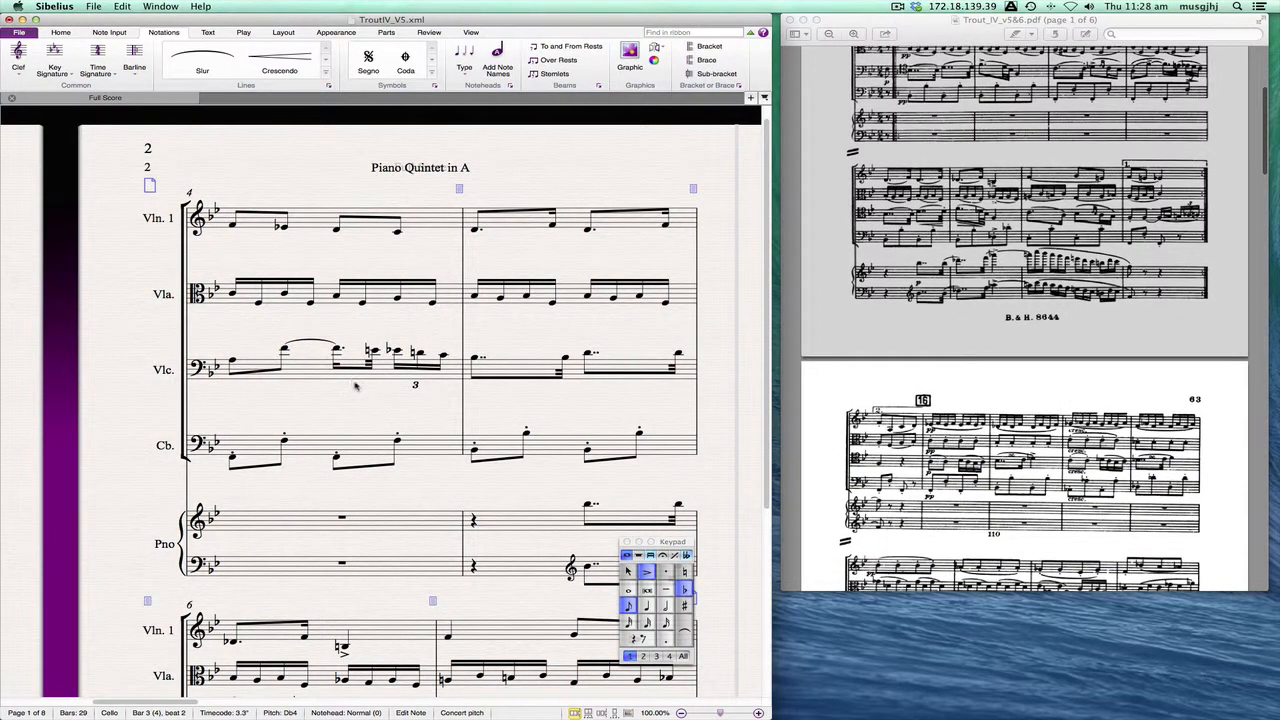
mouse_move(416, 388)
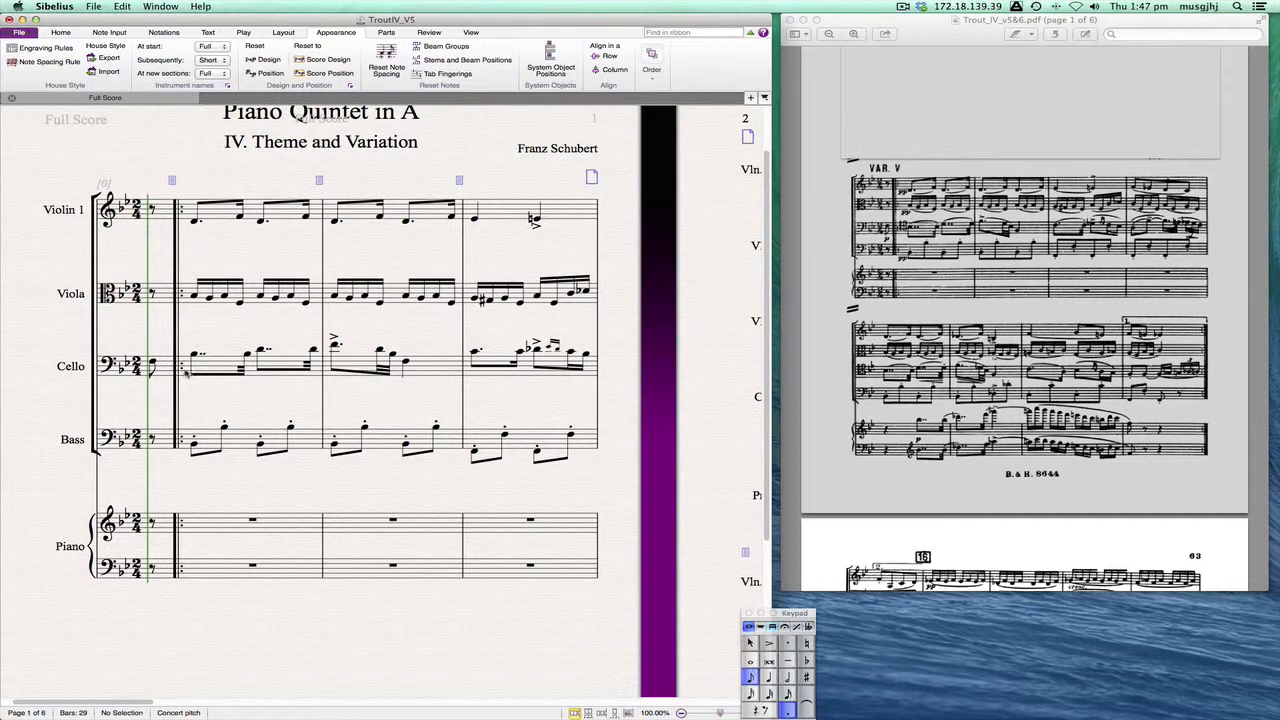
click(132, 364)
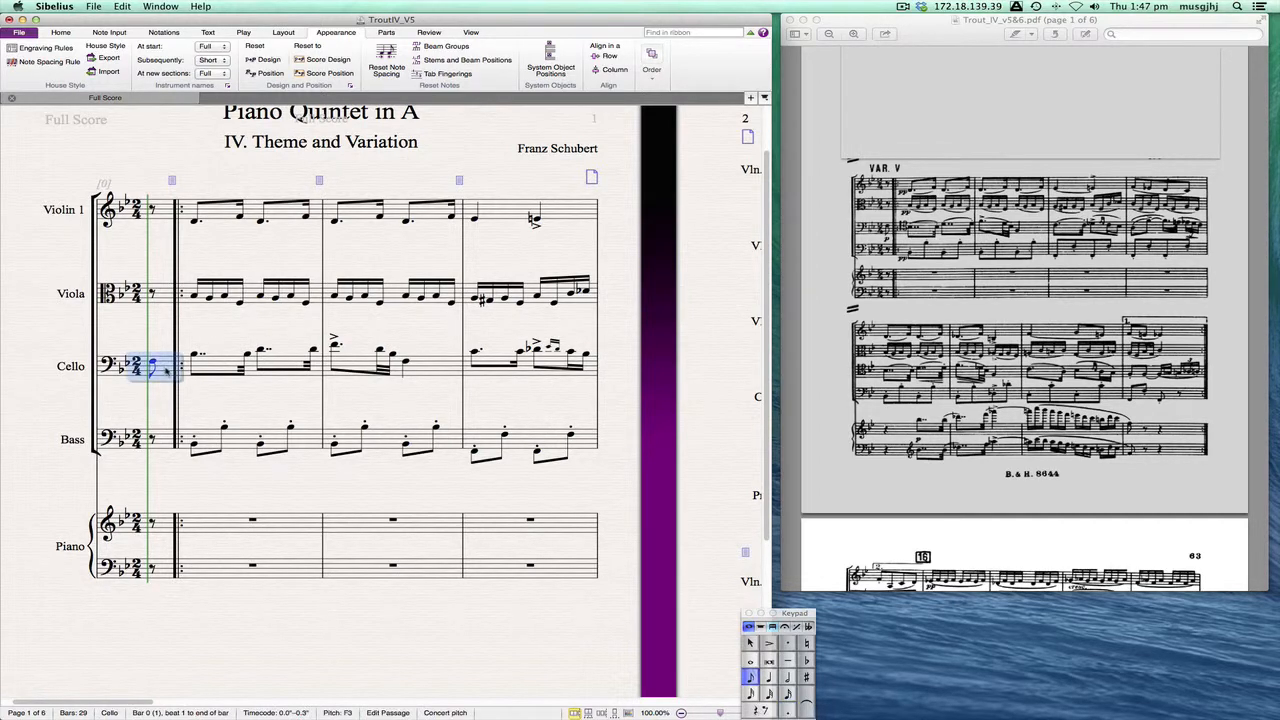
click(180, 330)
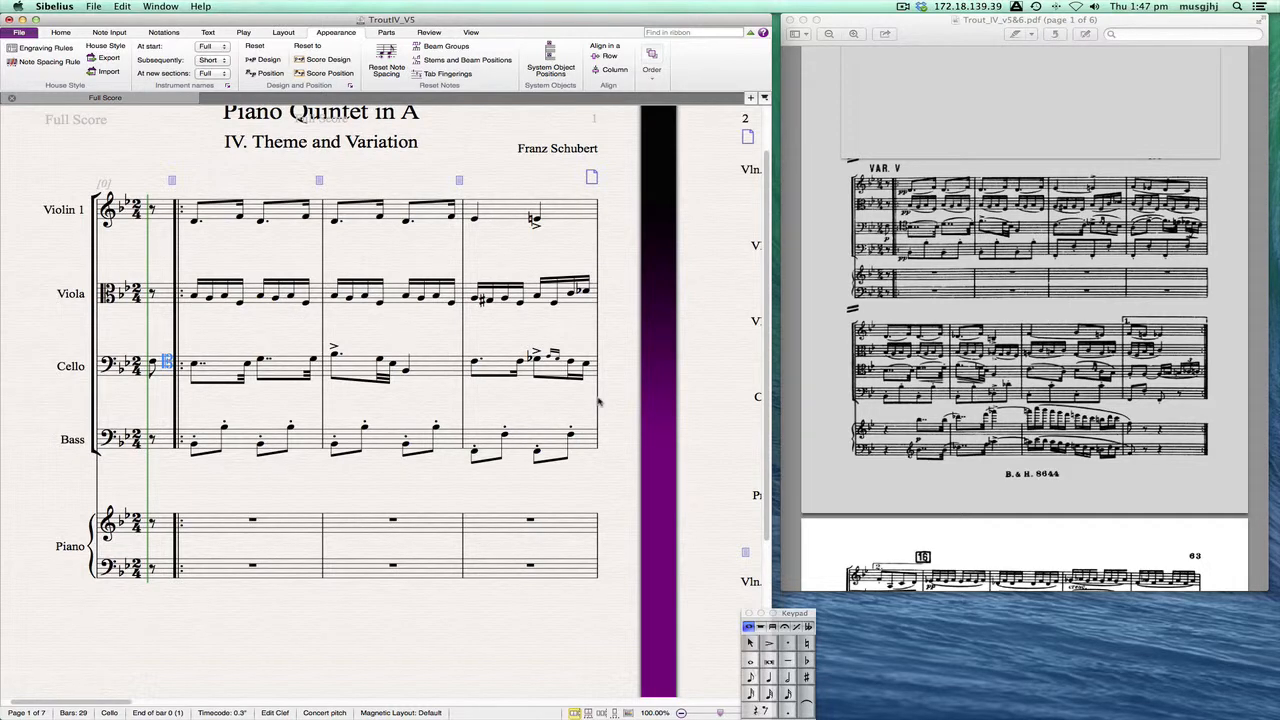
mouse_move(196, 240)
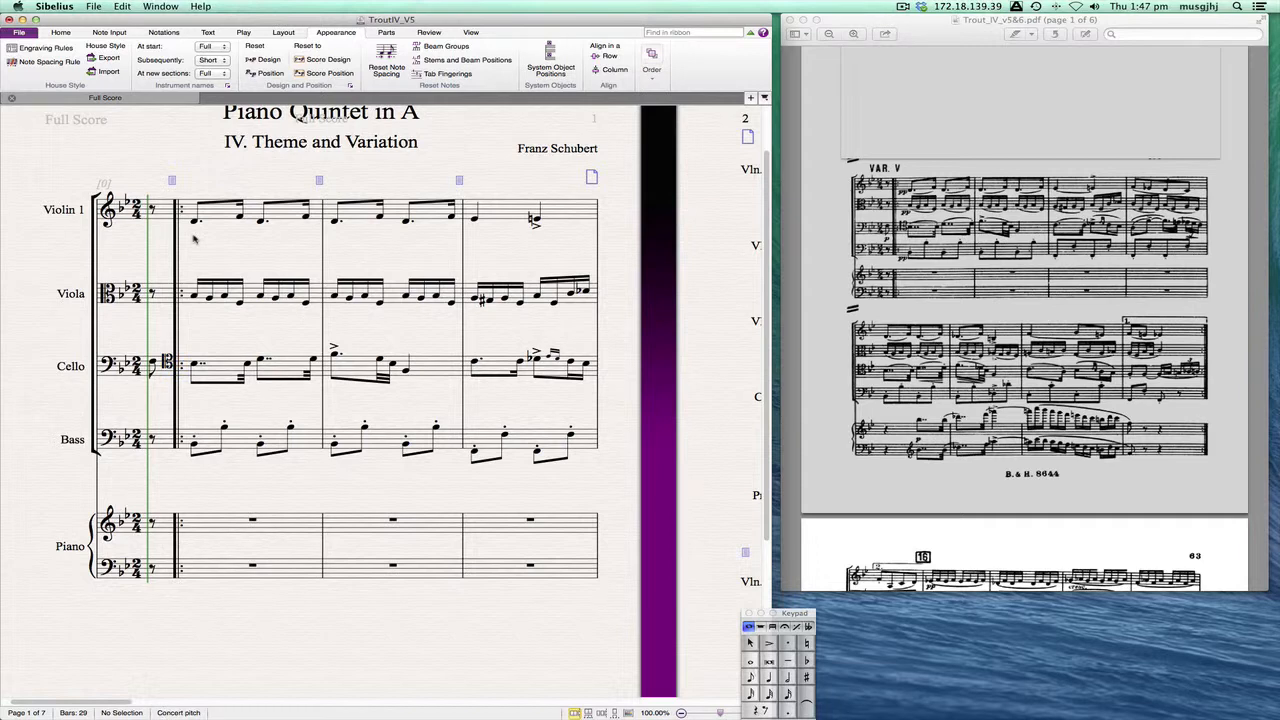
Step: Add pp opening dynamics under the first violin, viola and bass via Cmd+E
key(cmd+e)
text(pp)
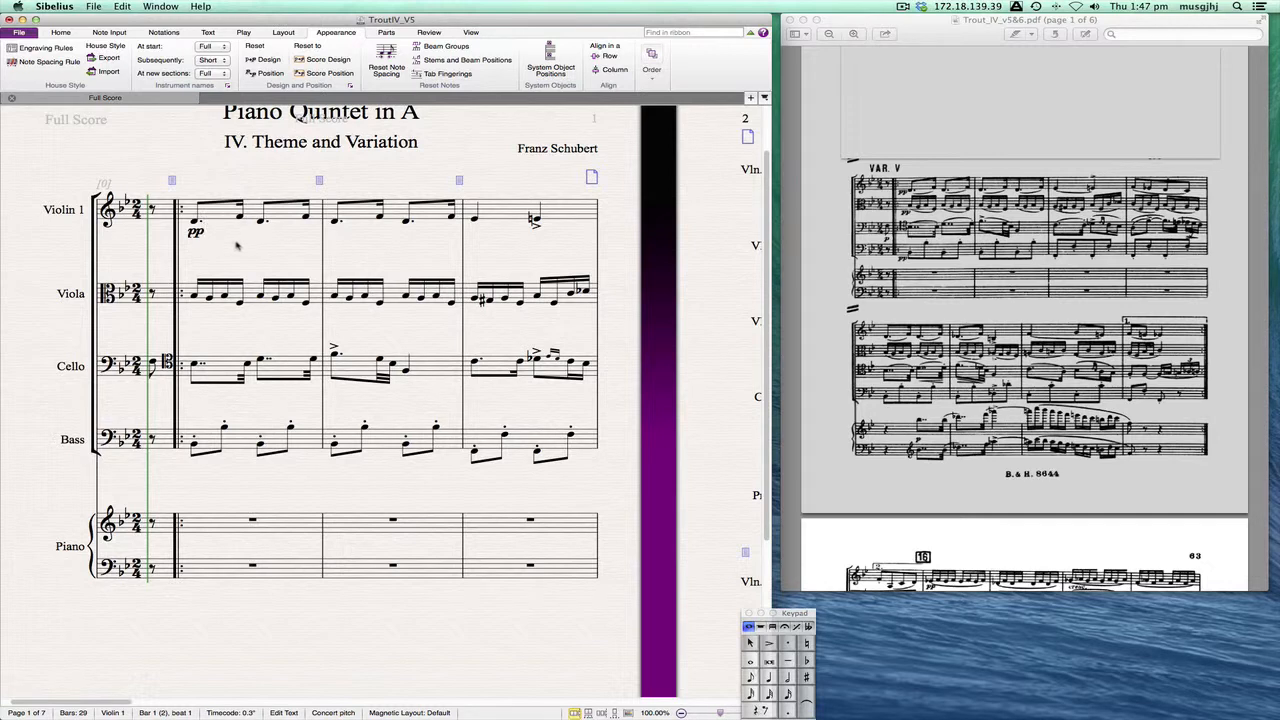
click(196, 232)
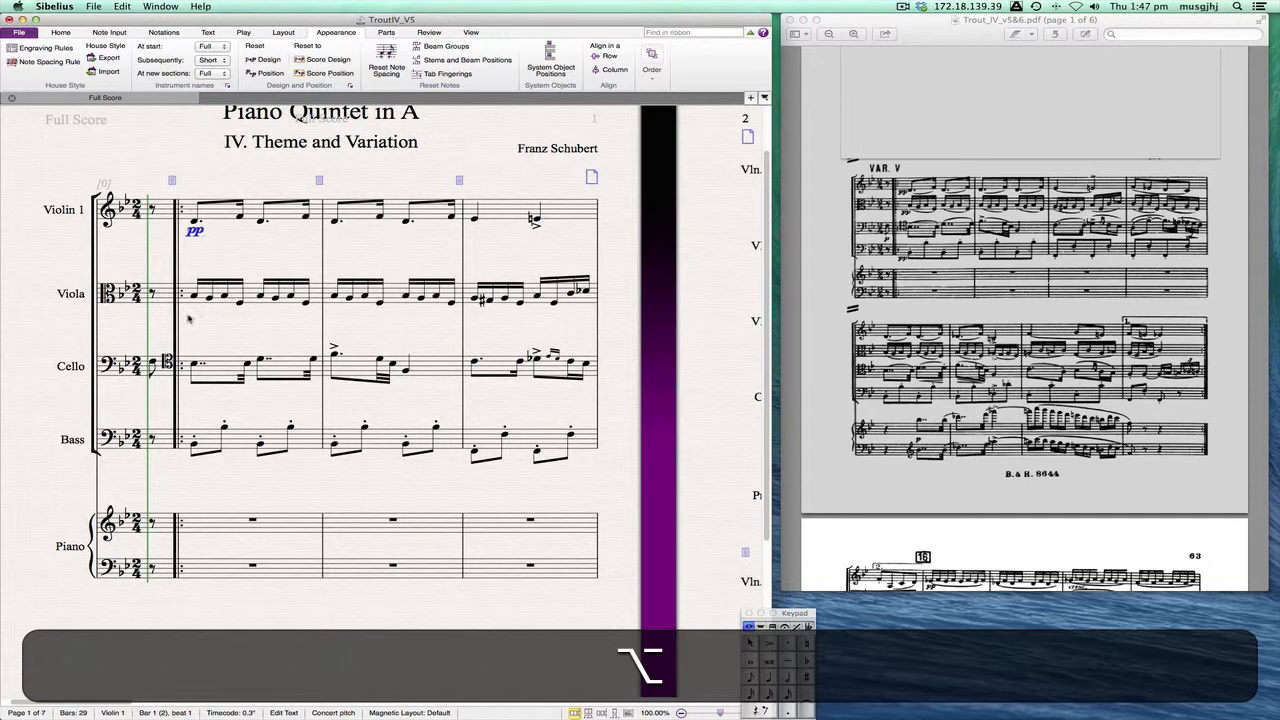
click(196, 312)
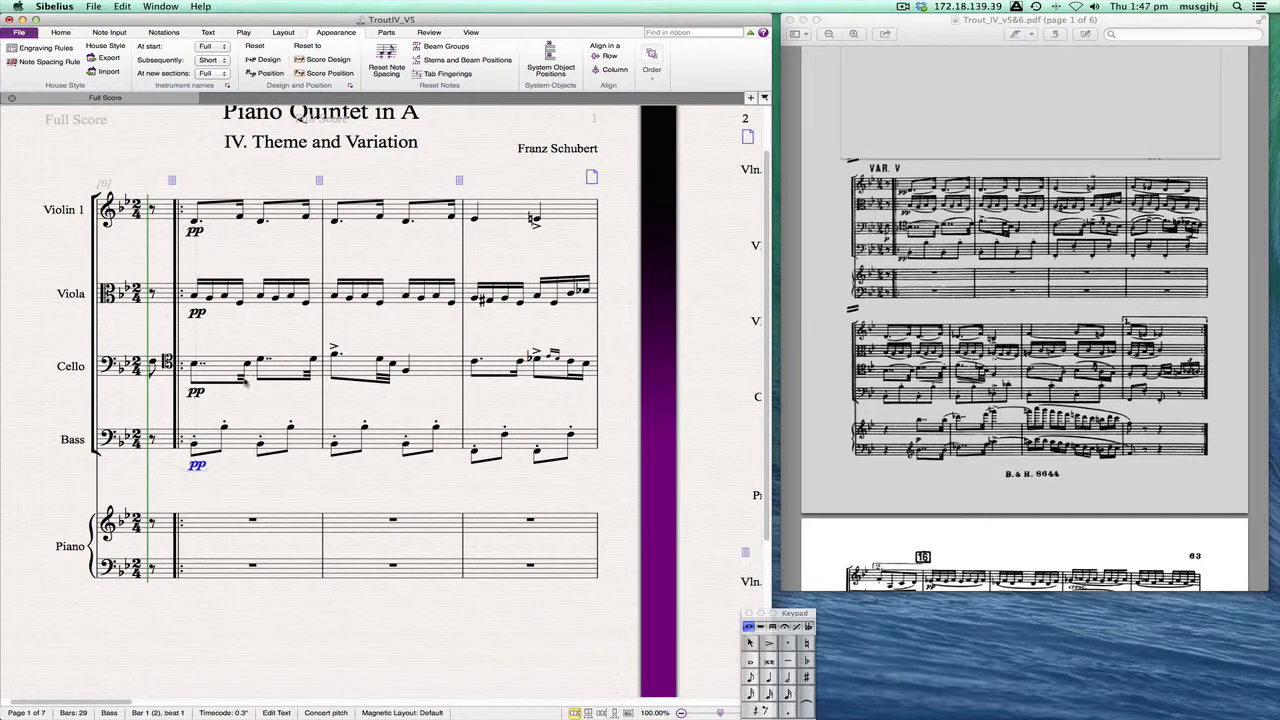
click(196, 364)
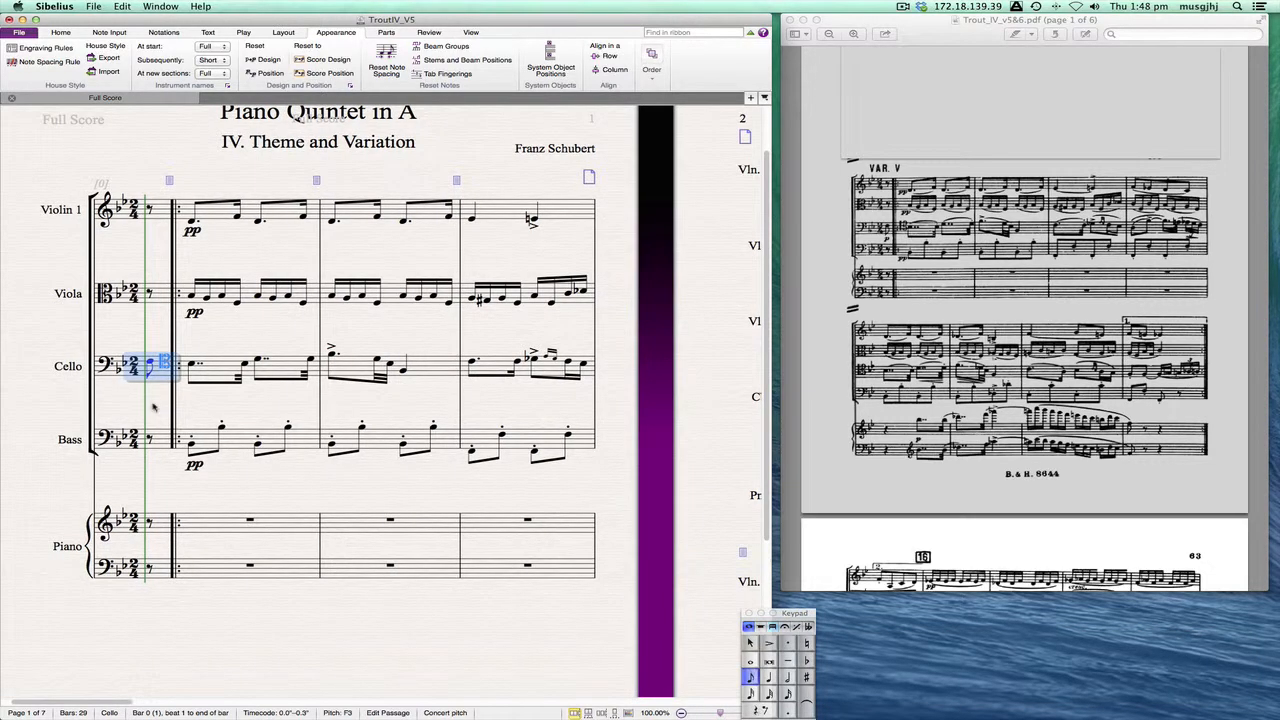
Step: Add a p opening dynamic under the cello's first bar
key(cmd+e)
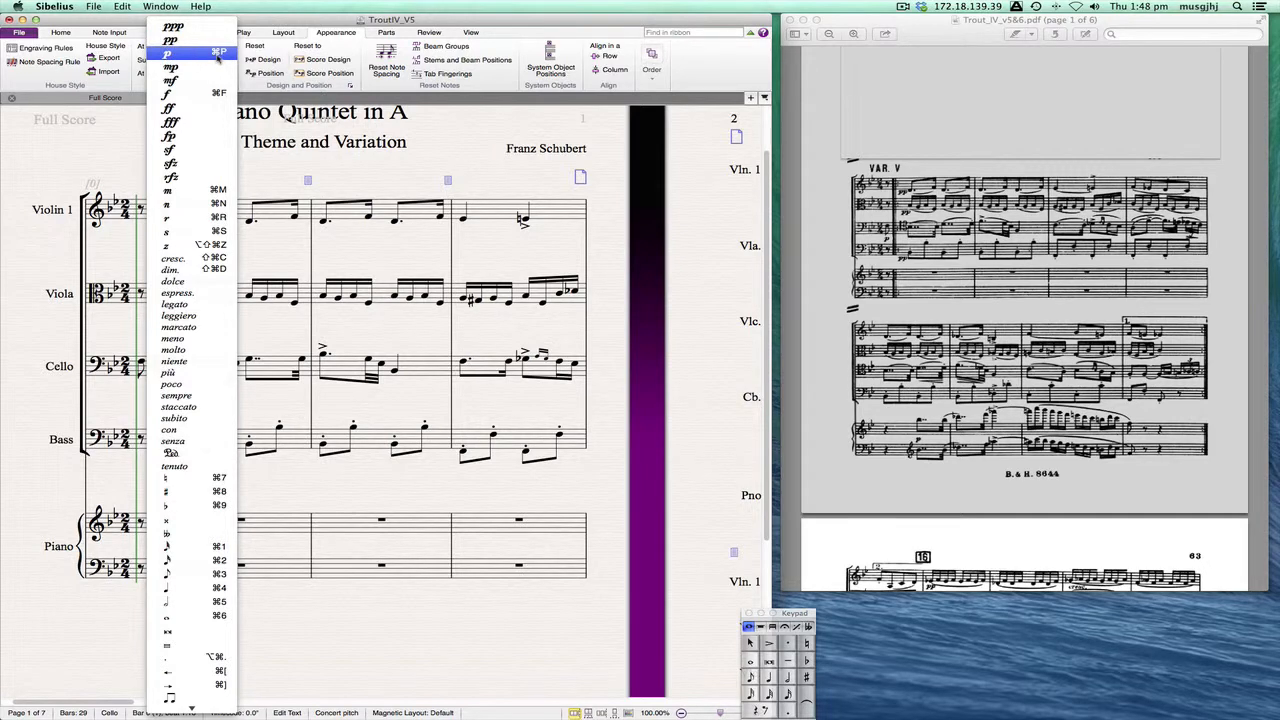
click(168, 52)
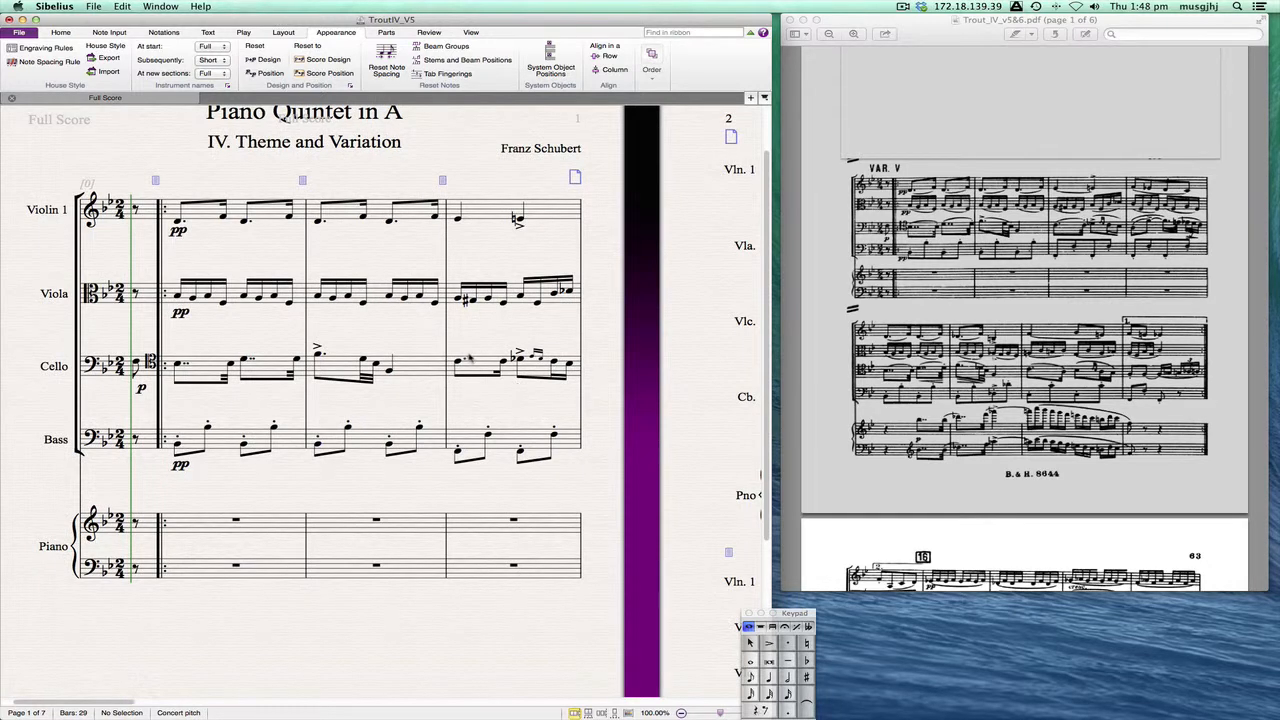
Step: Slur the first violin's opening notes and clear the selection
double_click(178, 240)
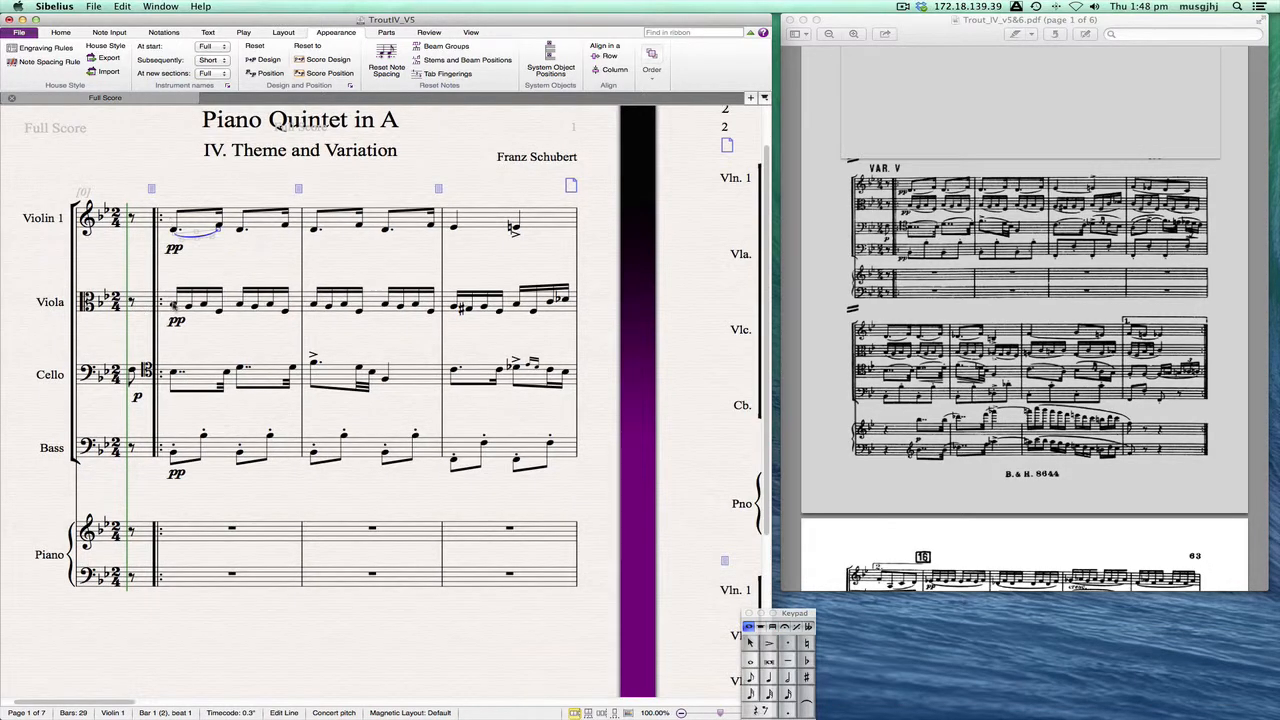
click(190, 300)
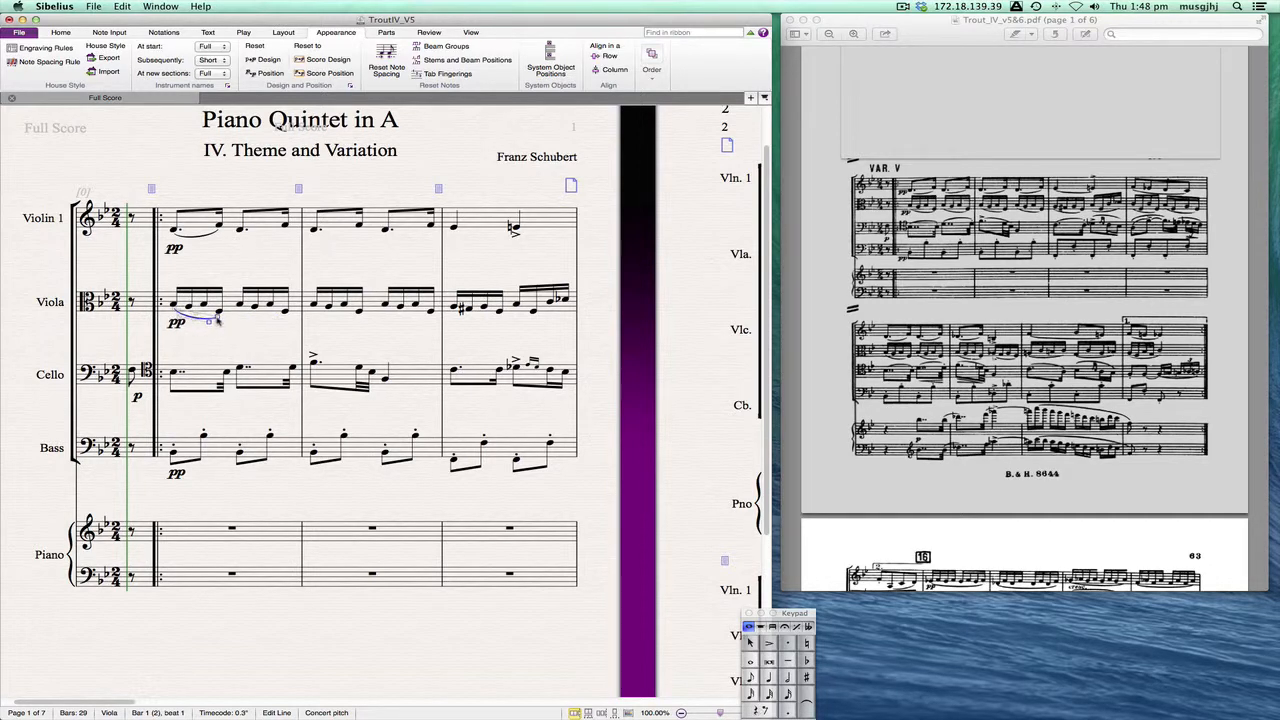
click(432, 420)
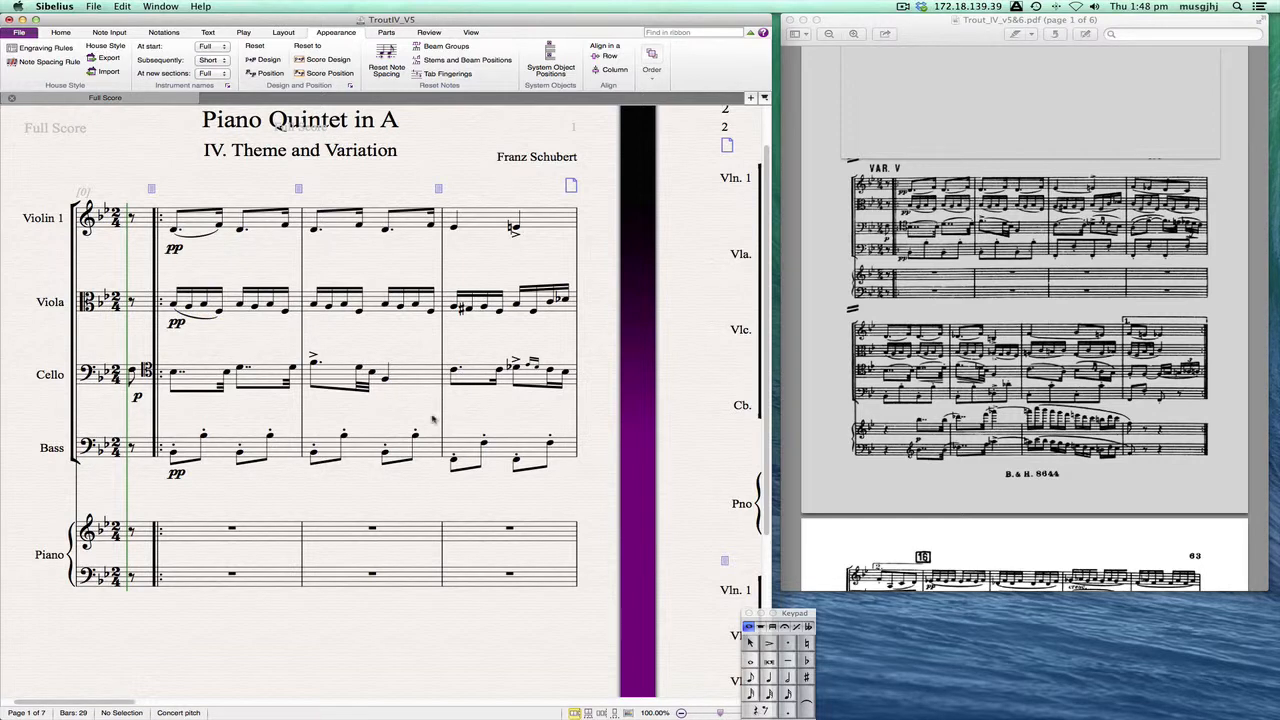
Step: Move to the later pages and slur the selected passage with S
scroll(right, 3)
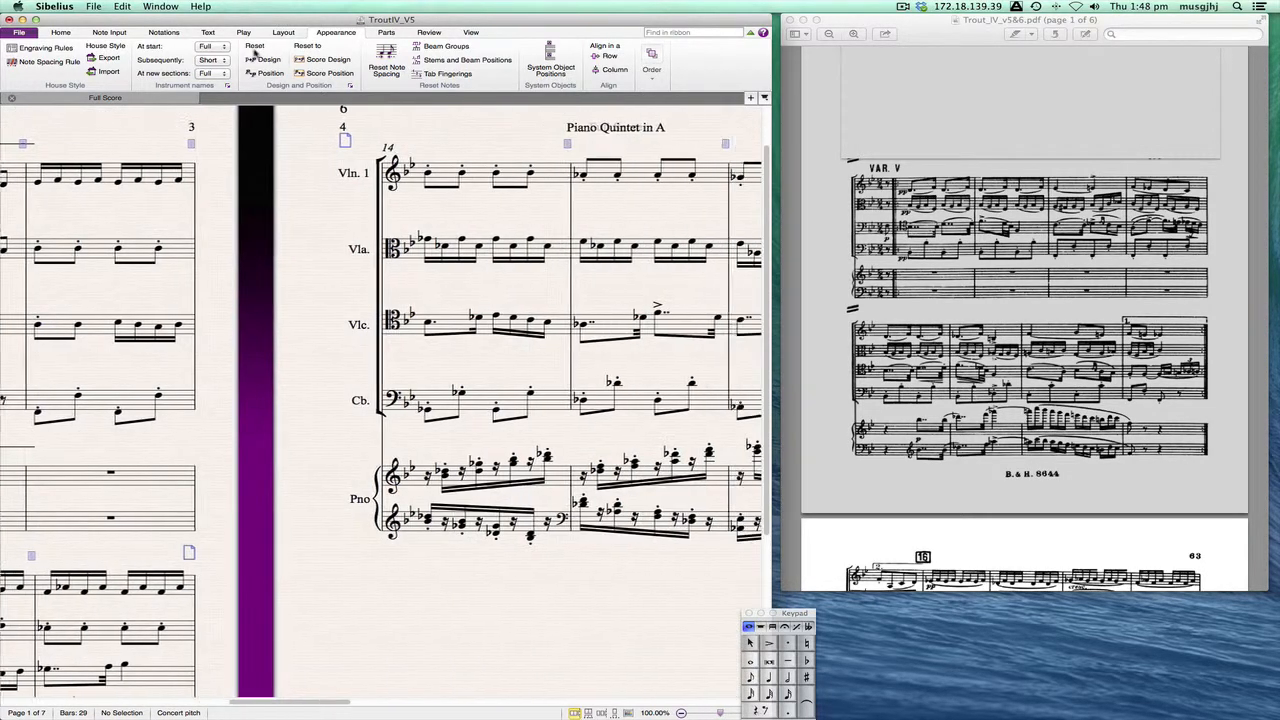
scroll(right, 3)
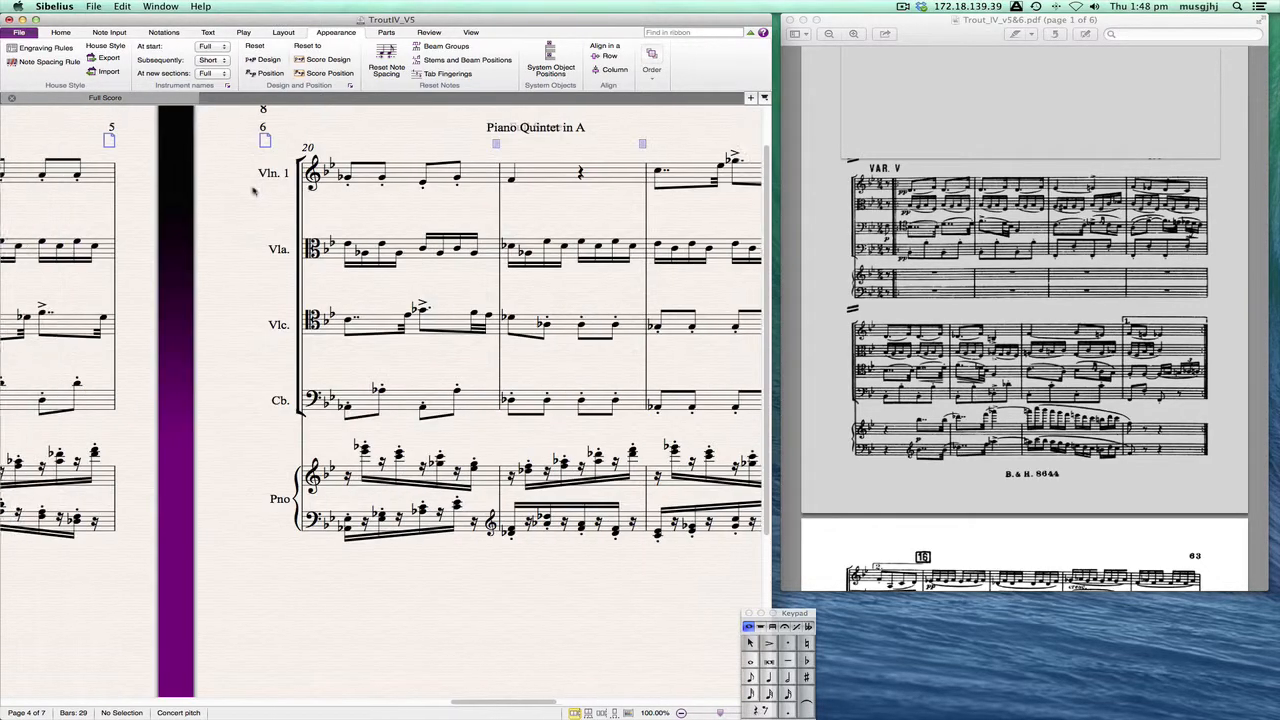
click(284, 32)
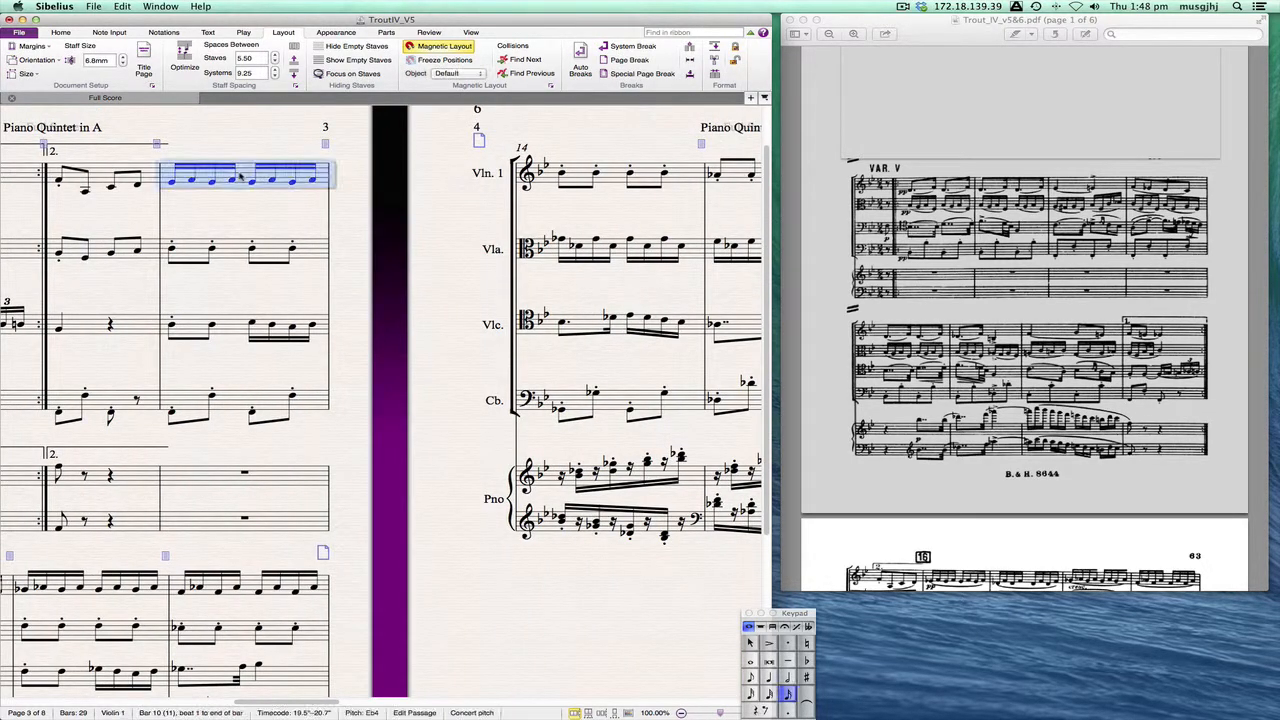
key(s)
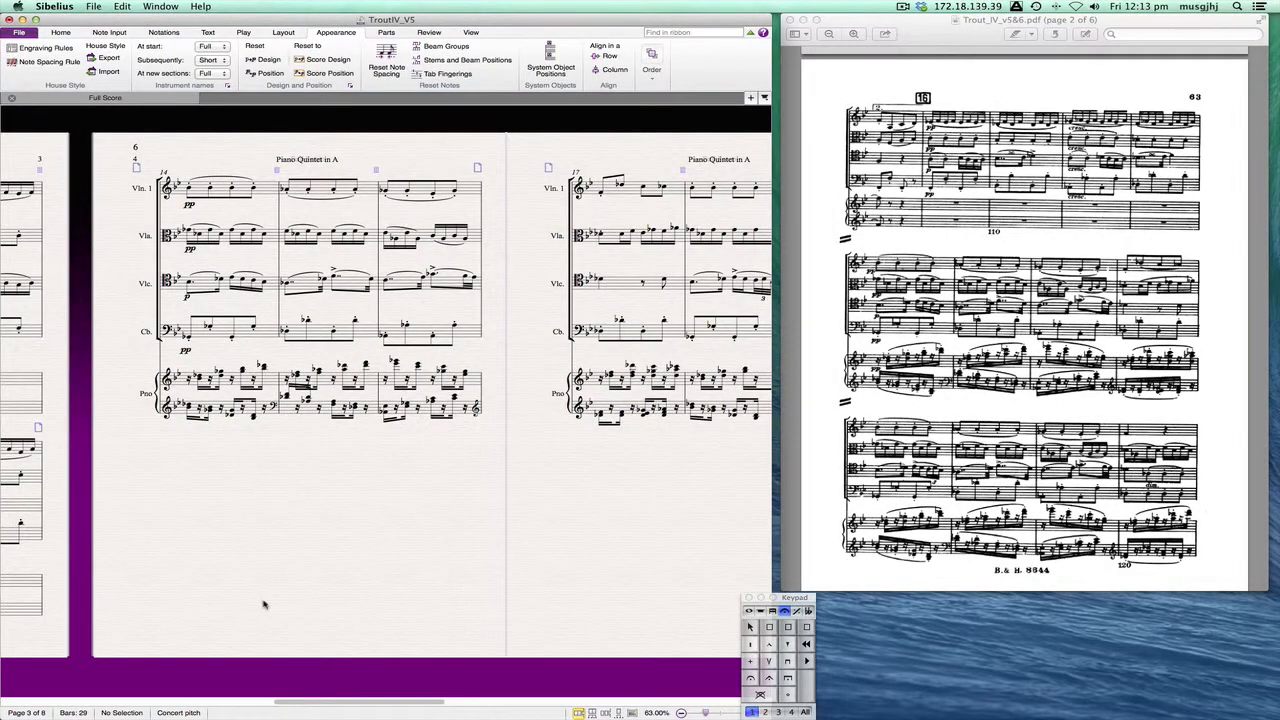
mouse_move(284, 414)
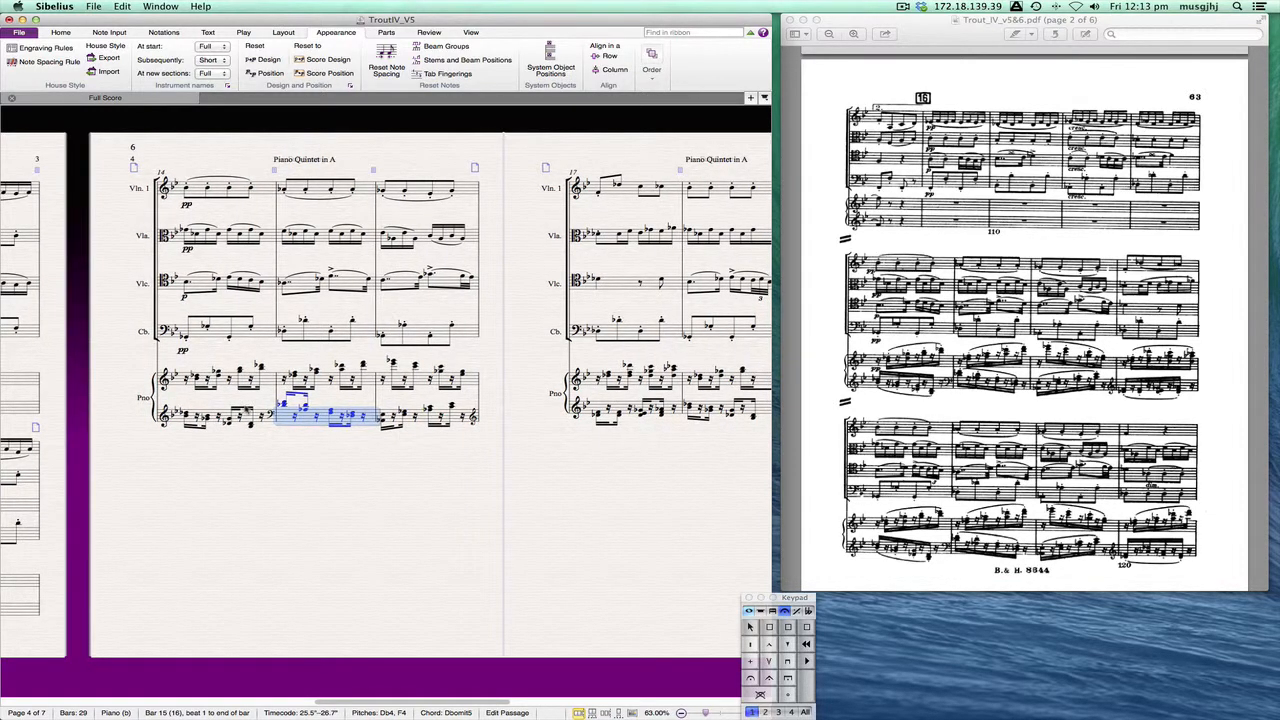
mouse_move(676, 420)
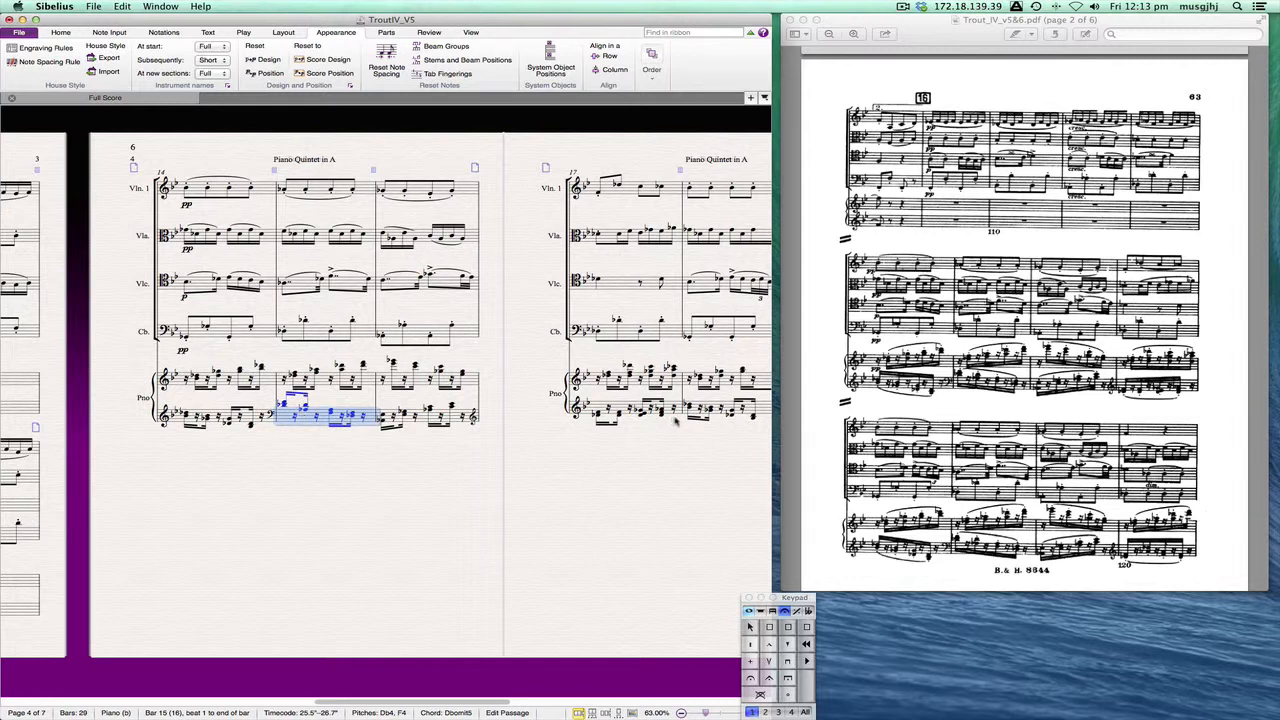
mouse_move(308, 452)
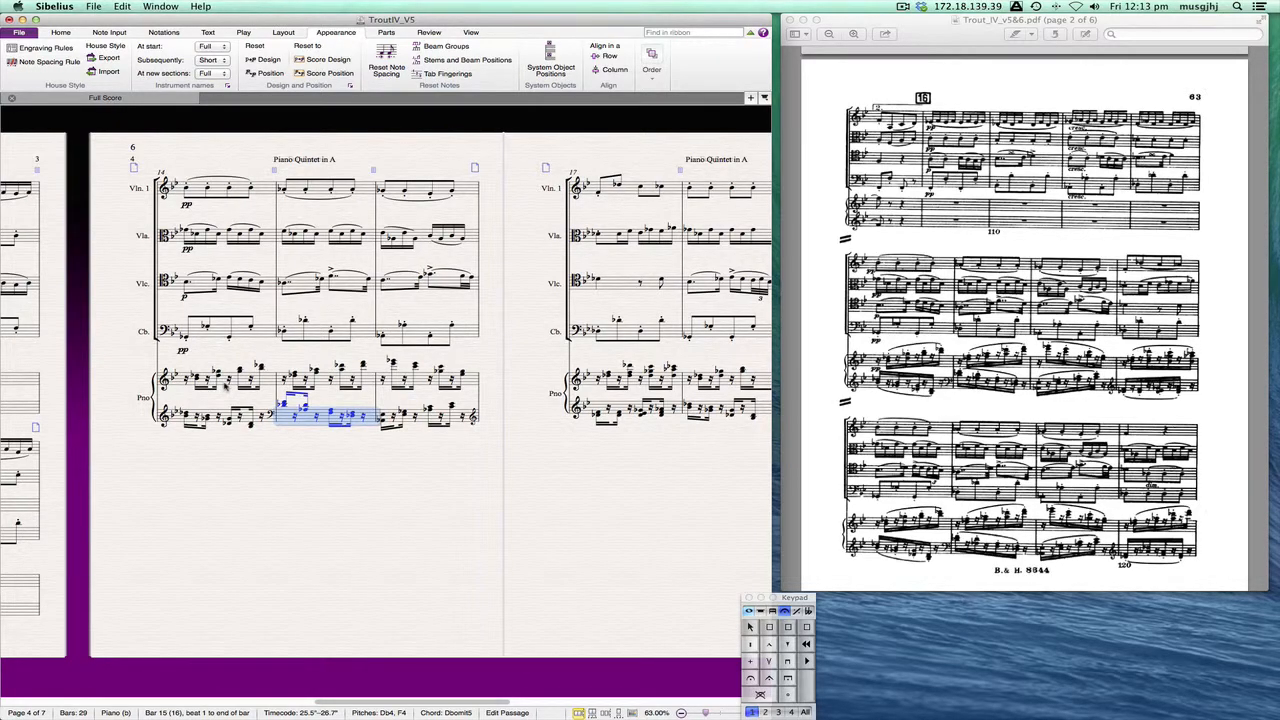
Step: In Engraving Rules > Beams and Stems, turn on Beam over rests and confirm
click(20, 32)
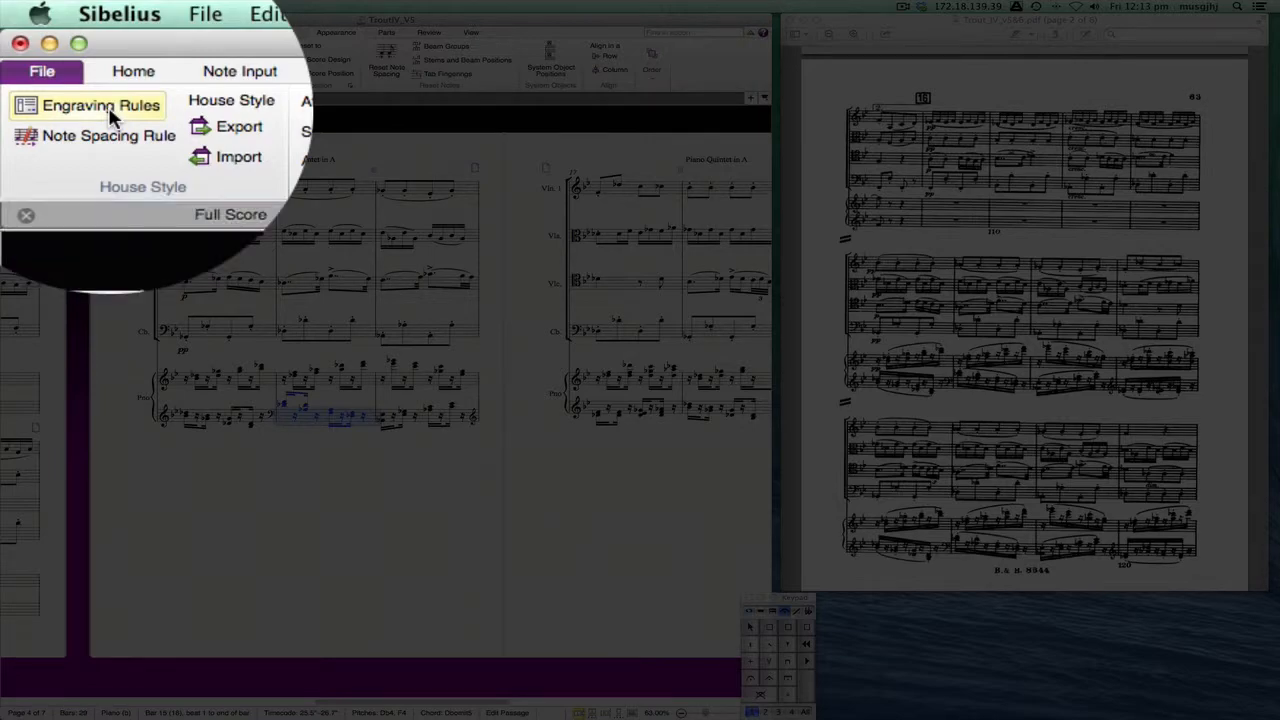
click(100, 104)
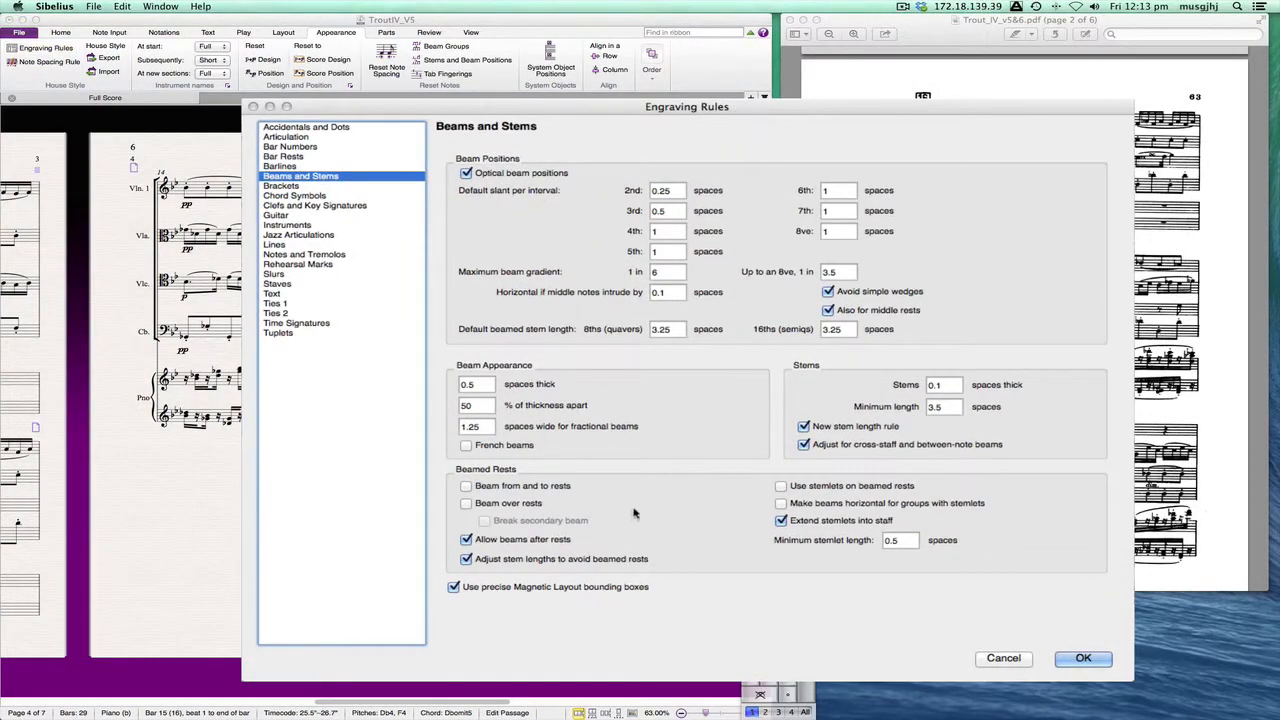
mouse_move(648, 500)
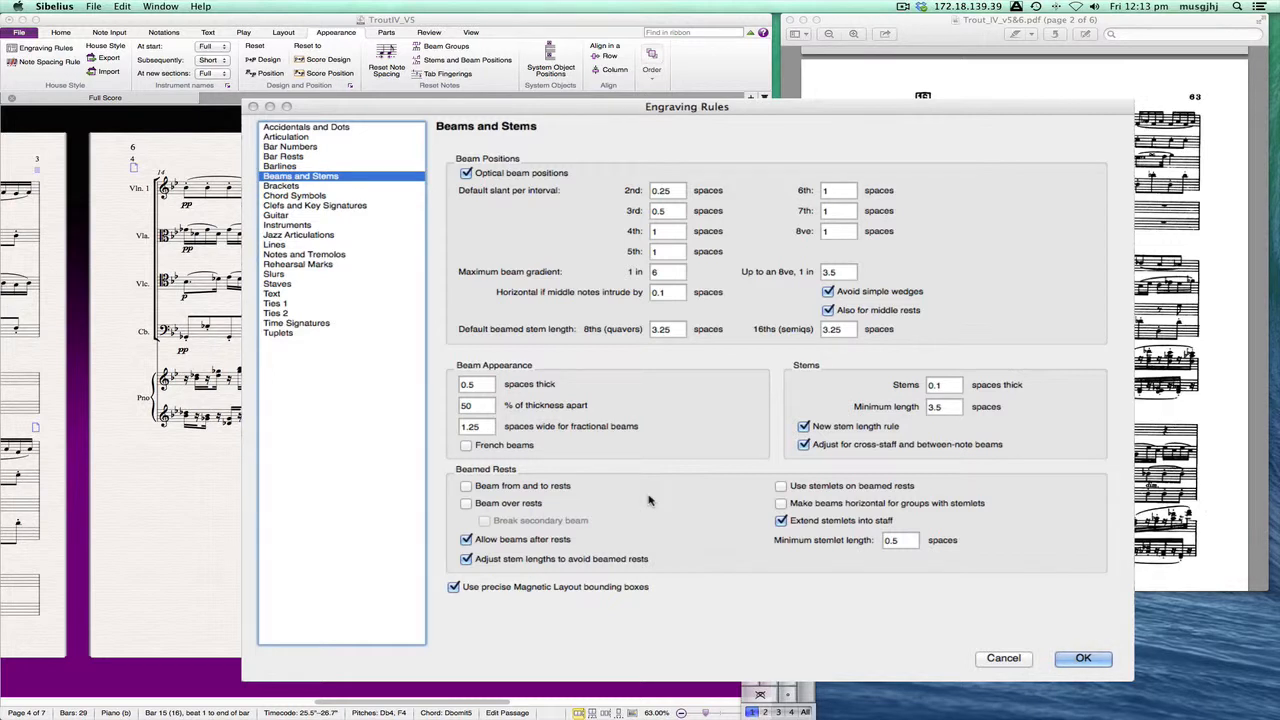
mouse_move(656, 500)
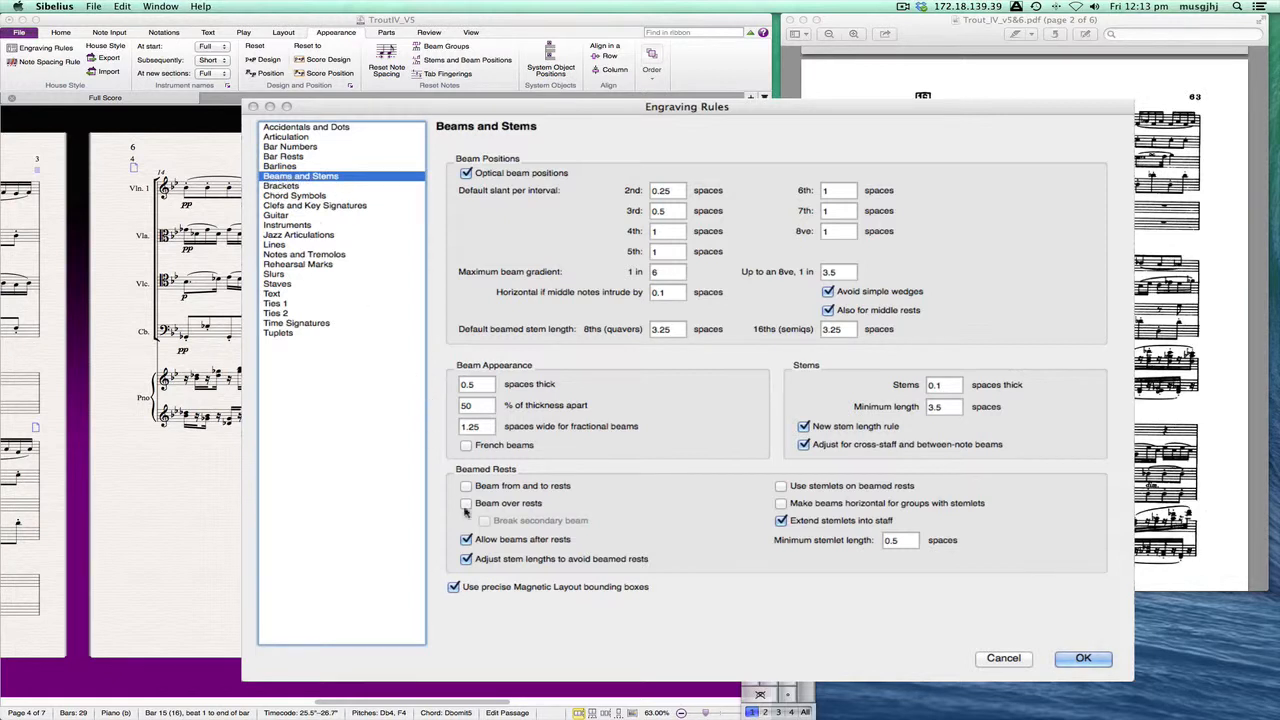
click(464, 504)
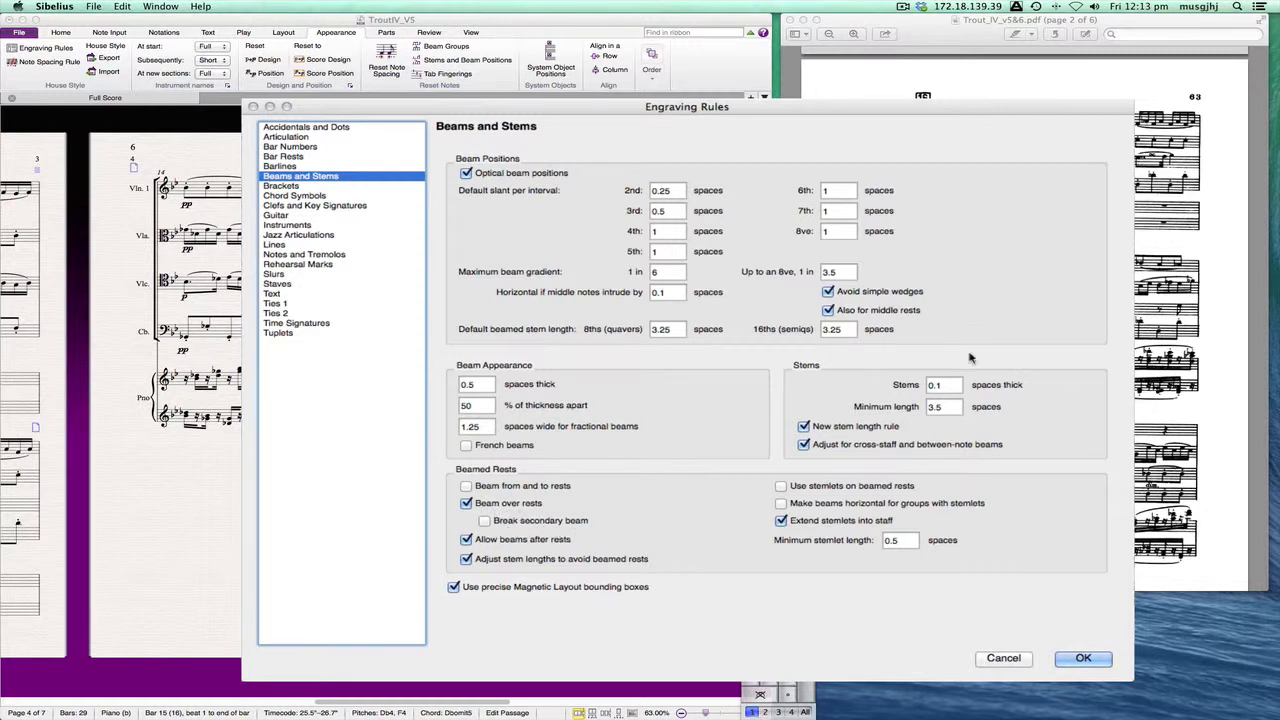
click(828, 310)
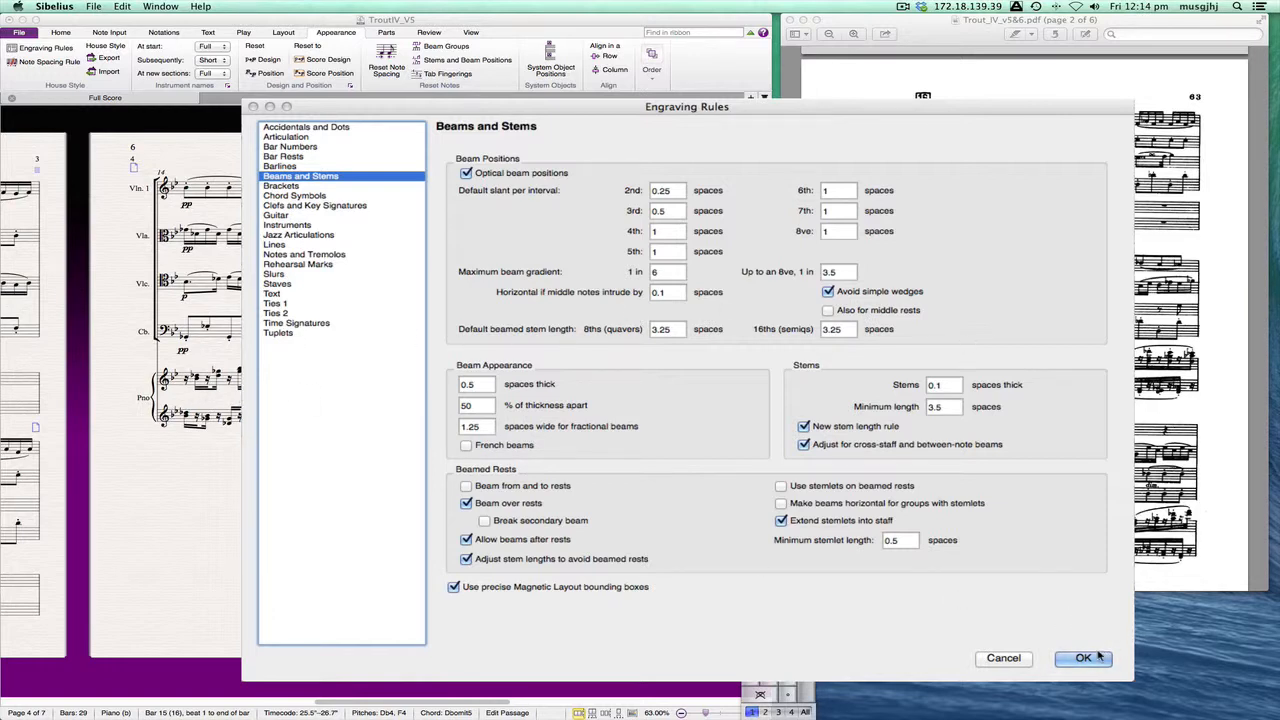
click(1084, 656)
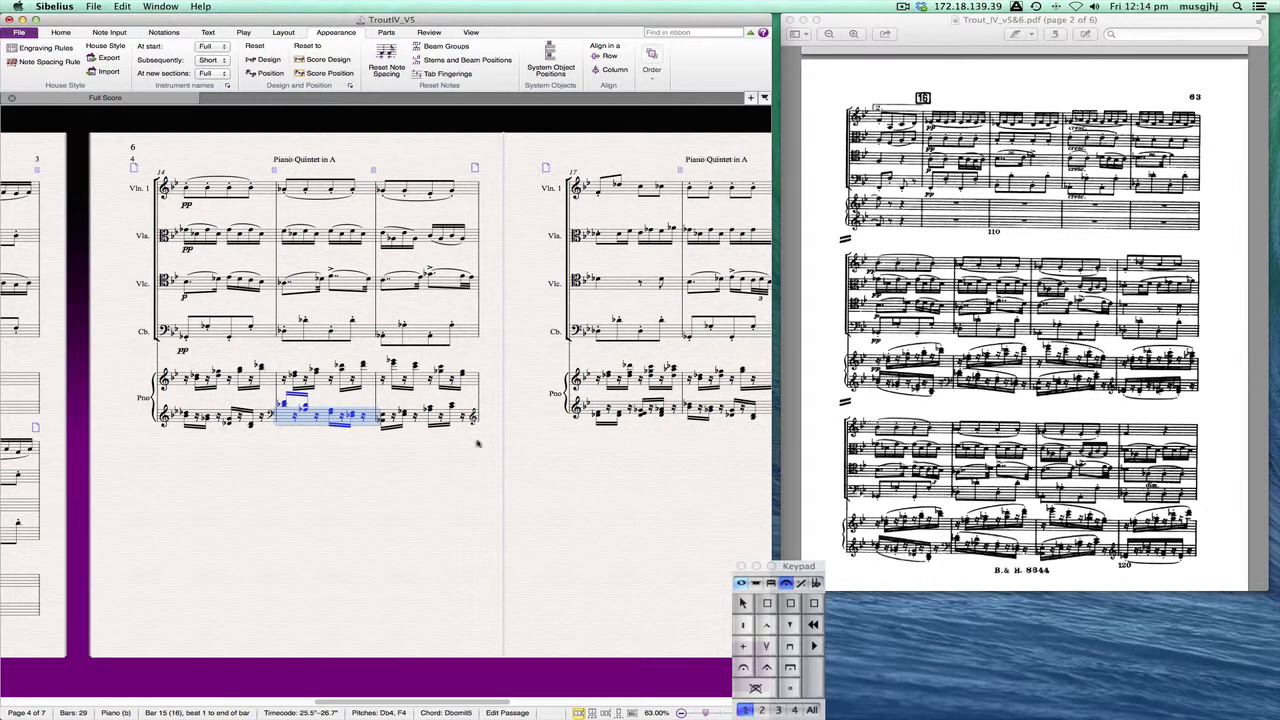
mouse_move(476, 444)
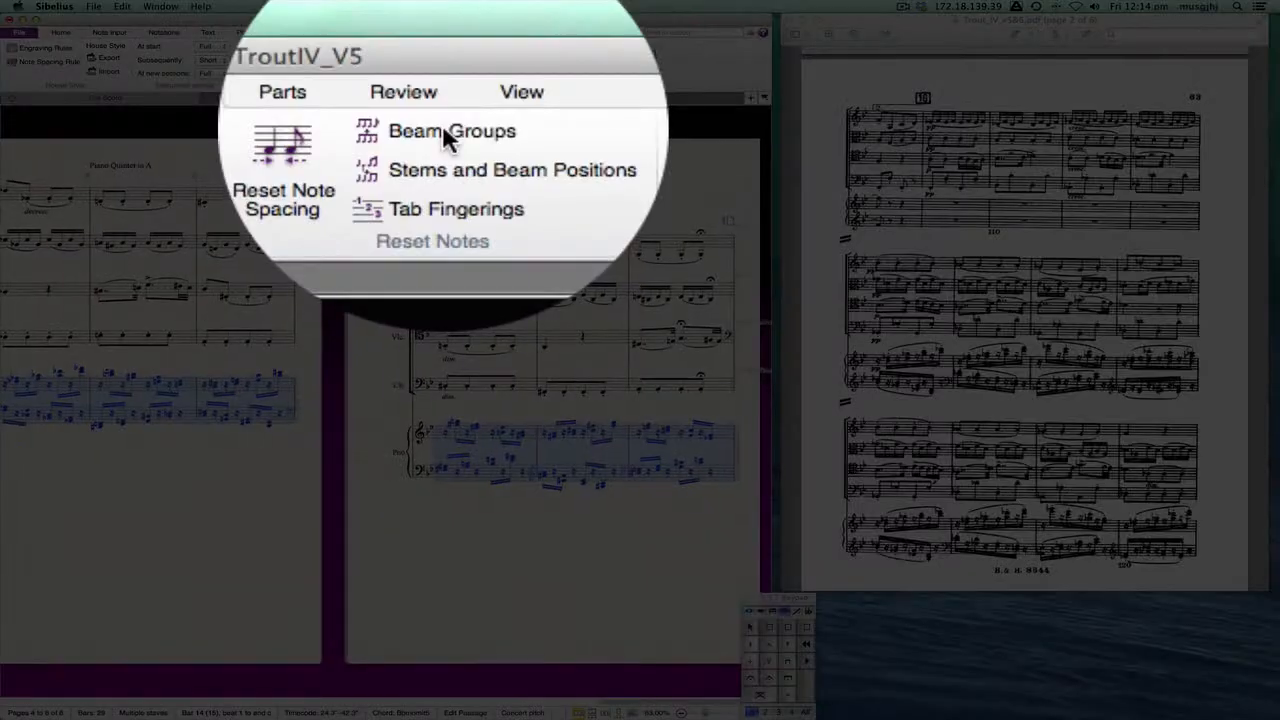
Step: Reset the piano passage's beam groups to Group 8ths as 4
click(320, 92)
text(4)
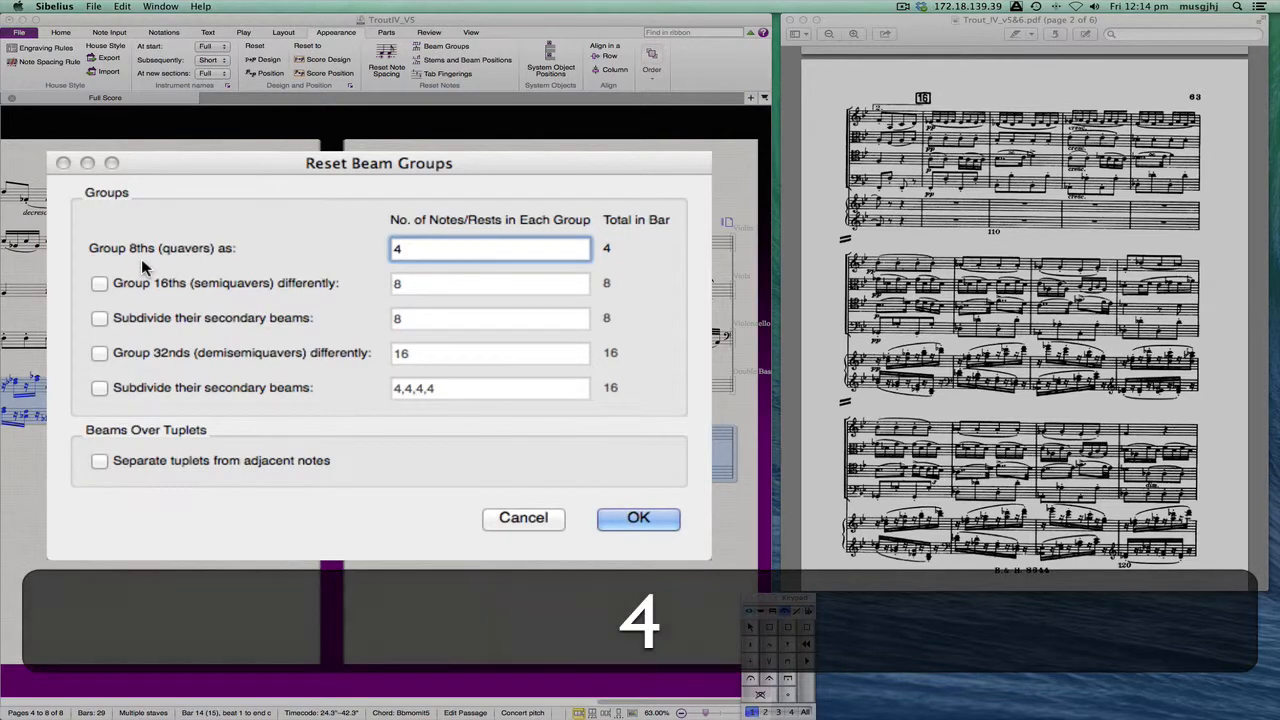
click(638, 518)
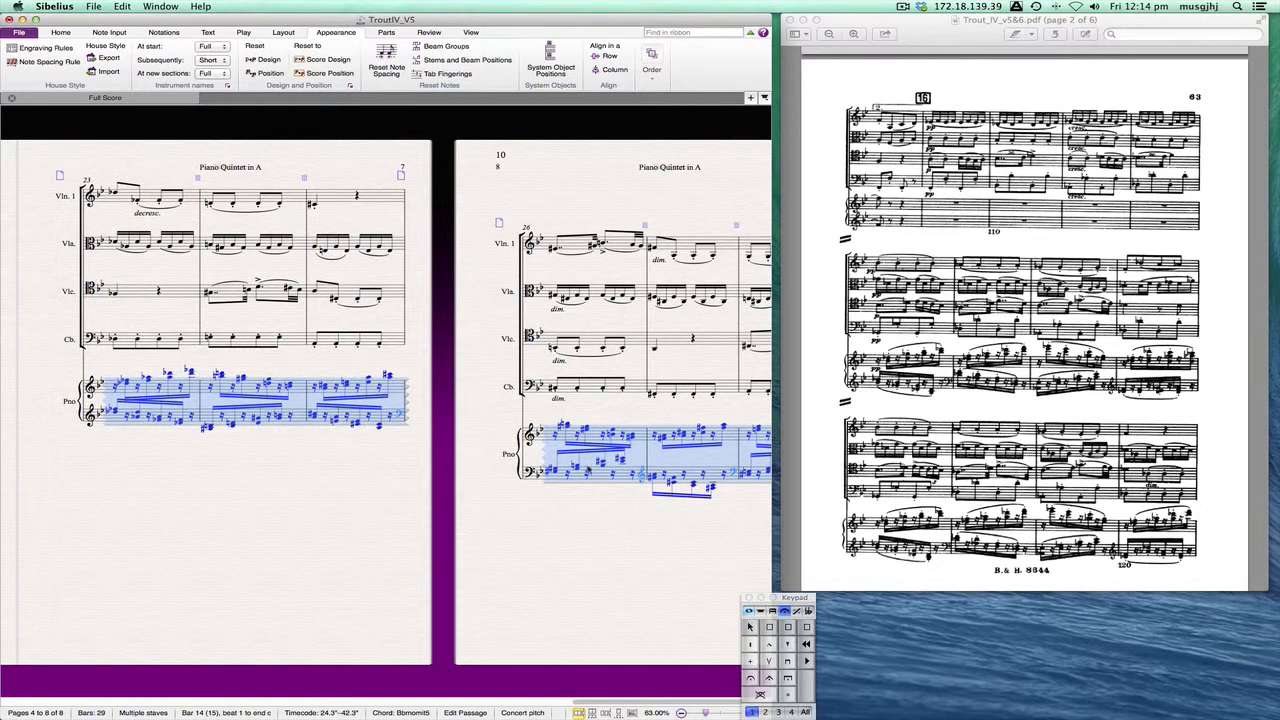
mouse_move(192, 456)
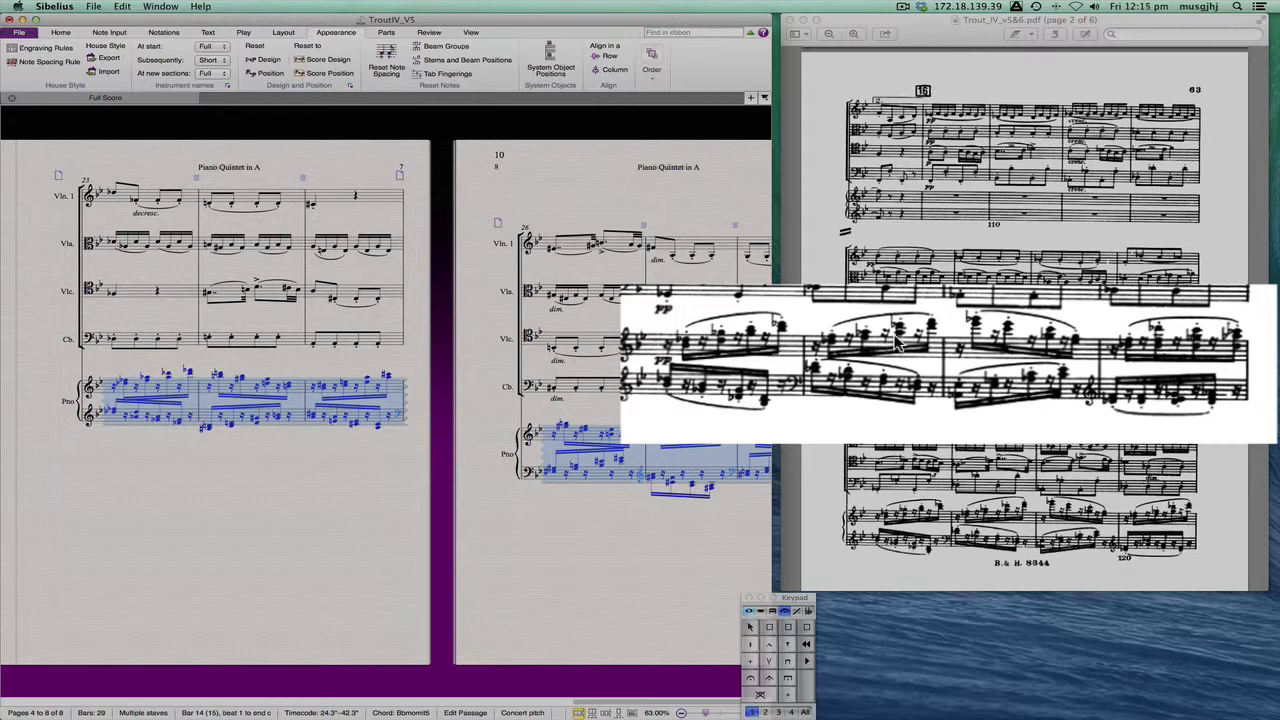
mouse_move(918, 342)
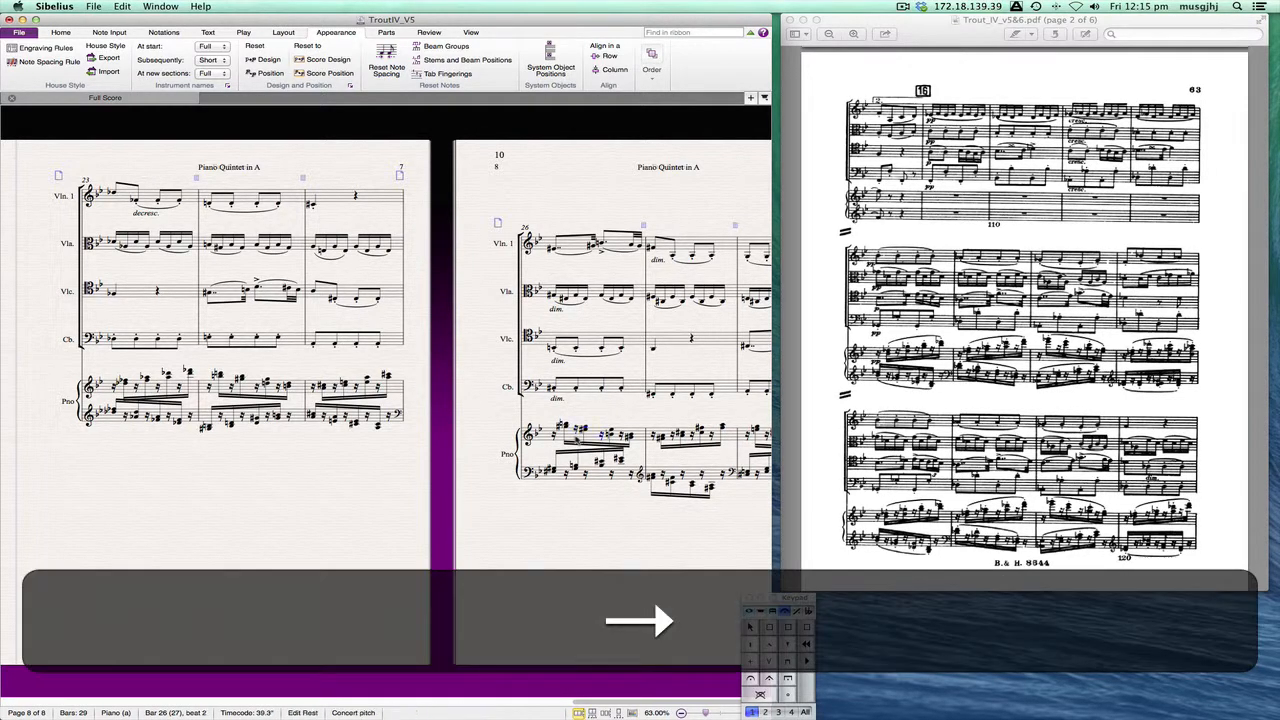
click(600, 432)
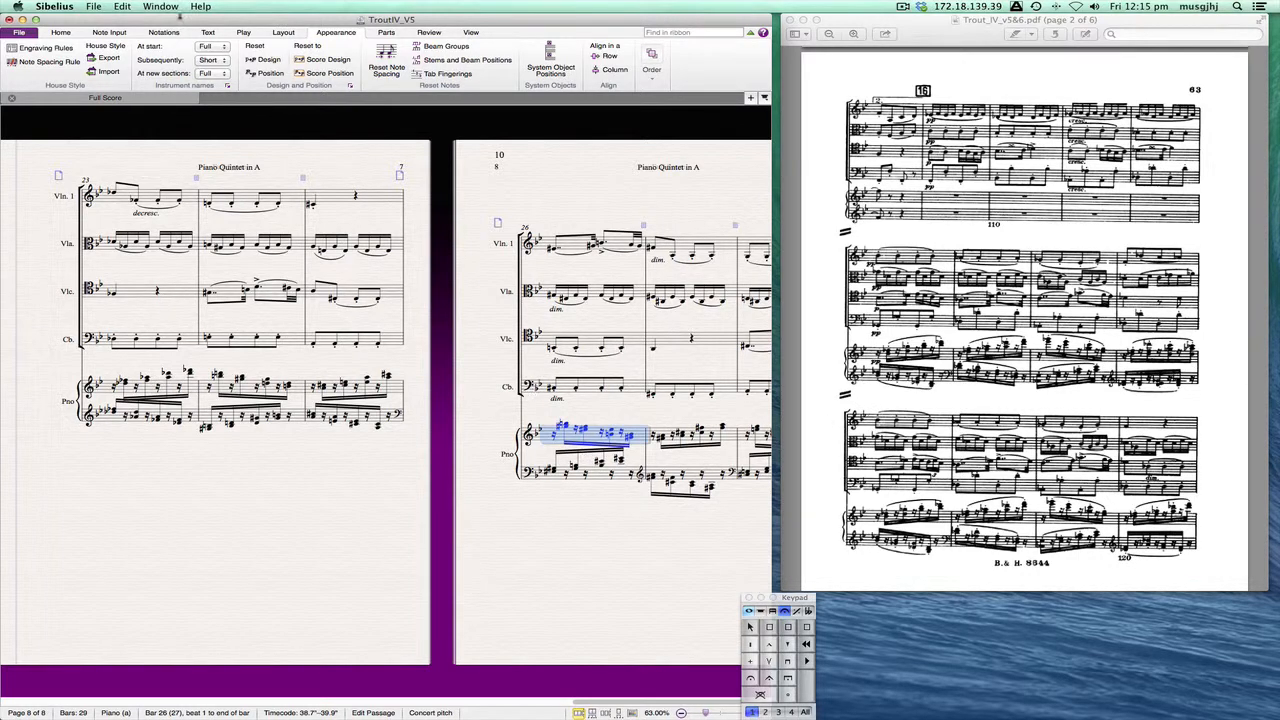
Step: In Engraving Rules > Beams and Stems, edit the default beam slant for the 8ve interval
click(46, 48)
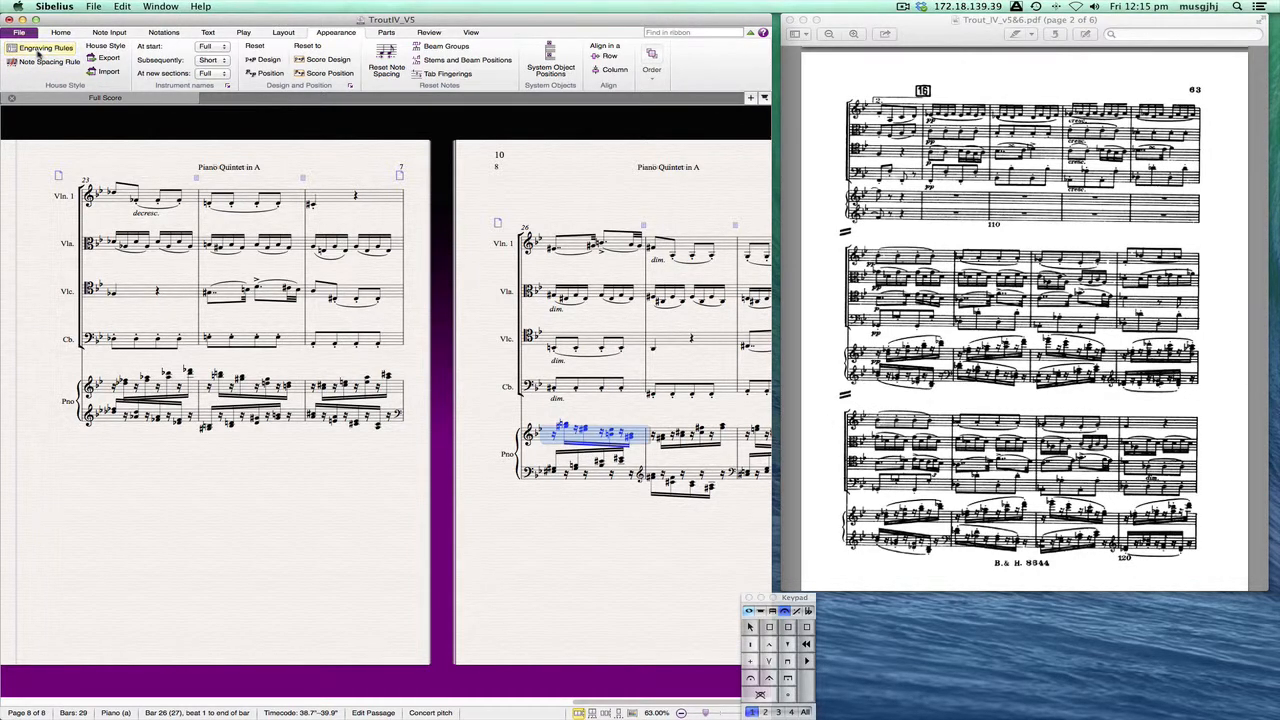
click(44, 48)
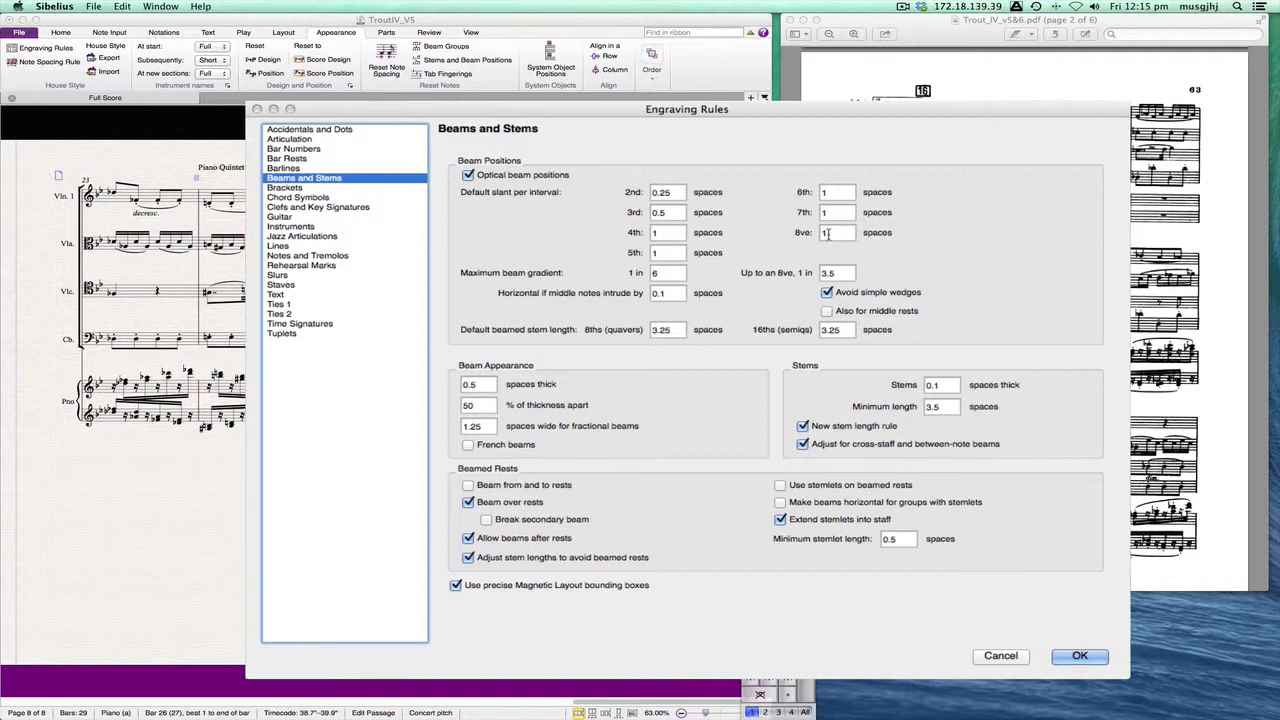
click(836, 232)
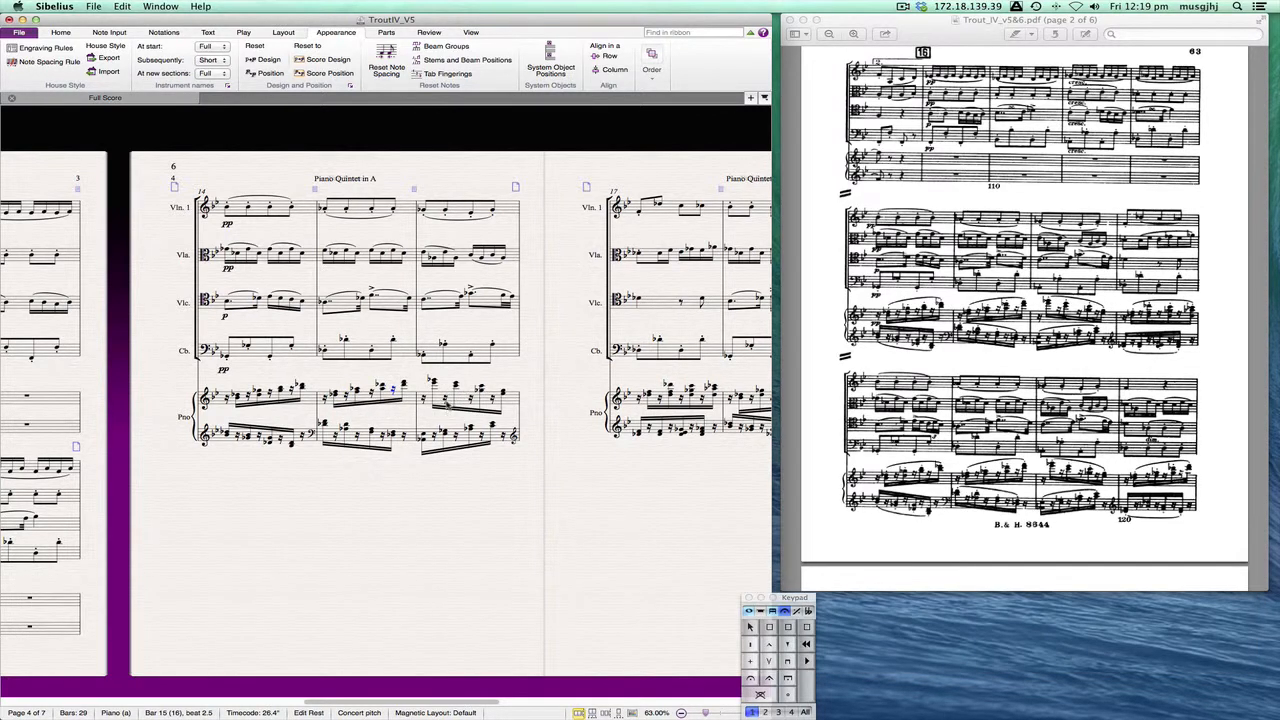
click(444, 392)
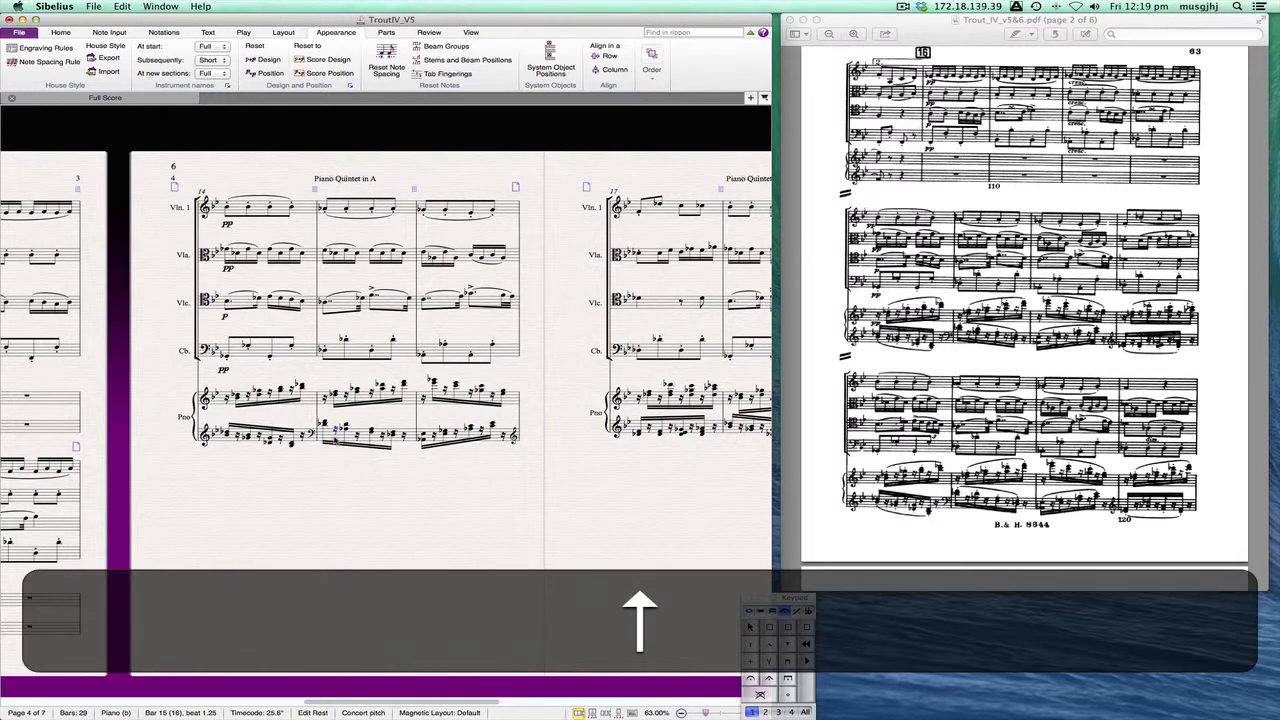
click(356, 436)
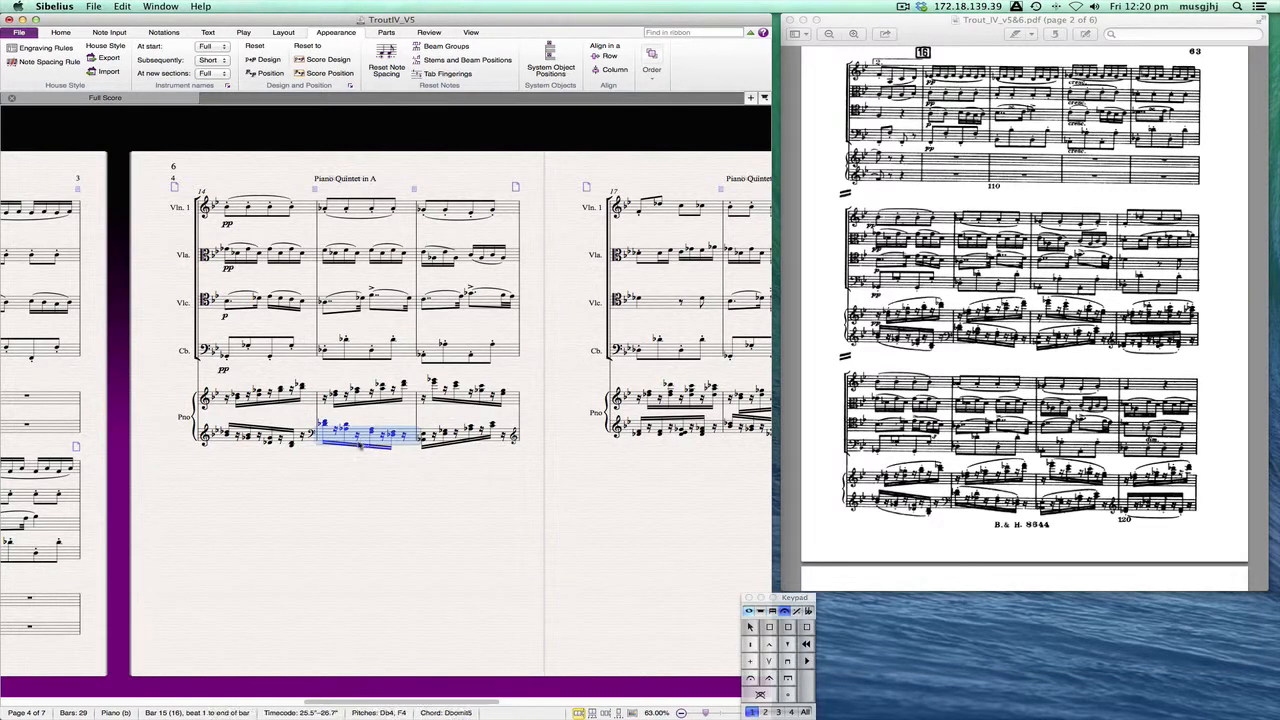